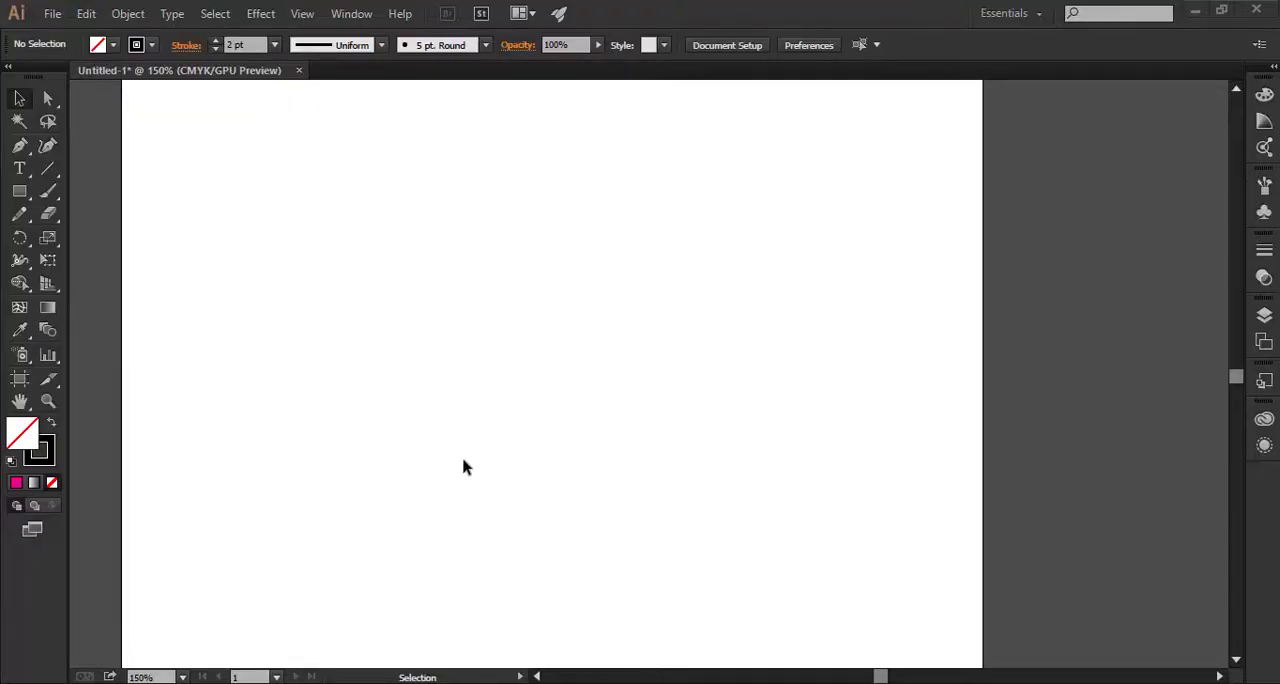
mouse_move(616, 372)
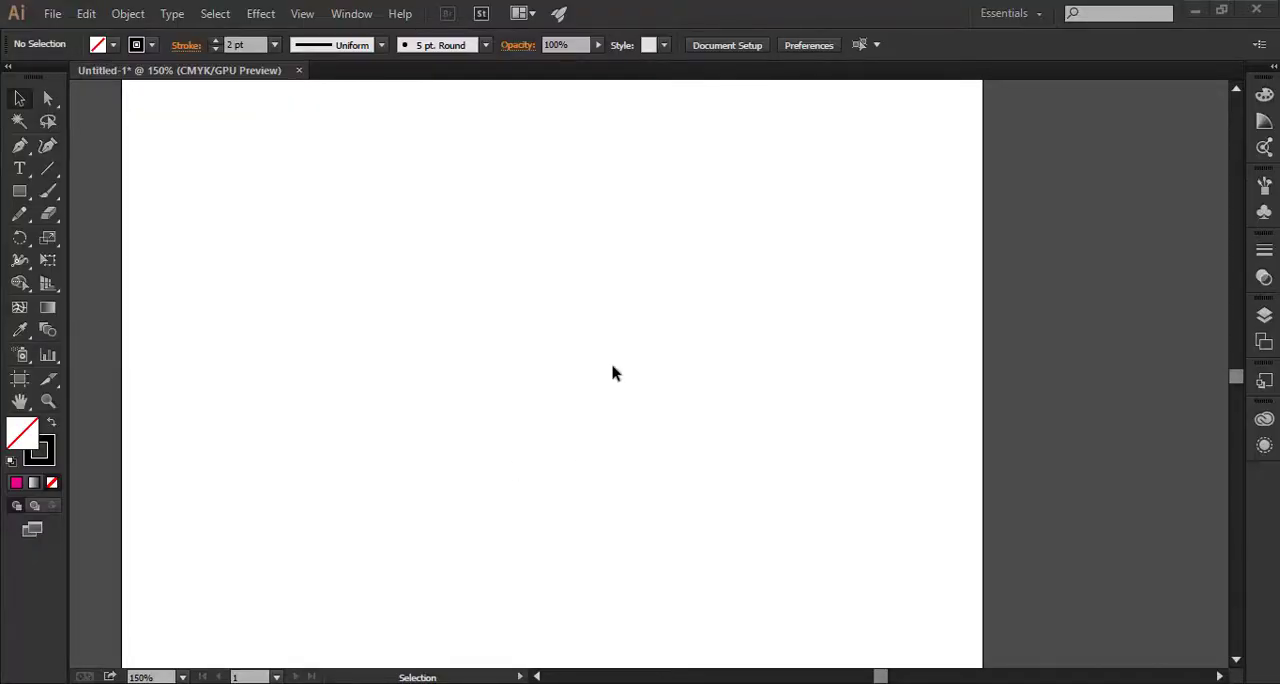
mouse_move(538, 340)
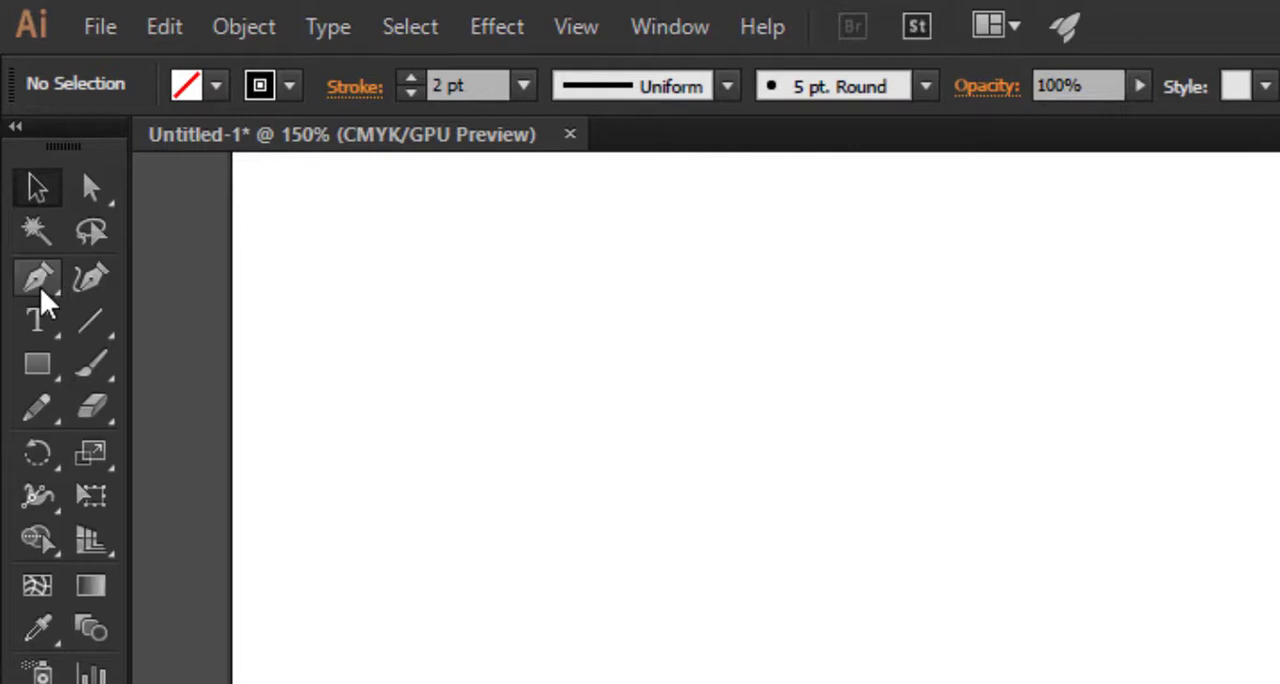
mouse_move(738, 616)
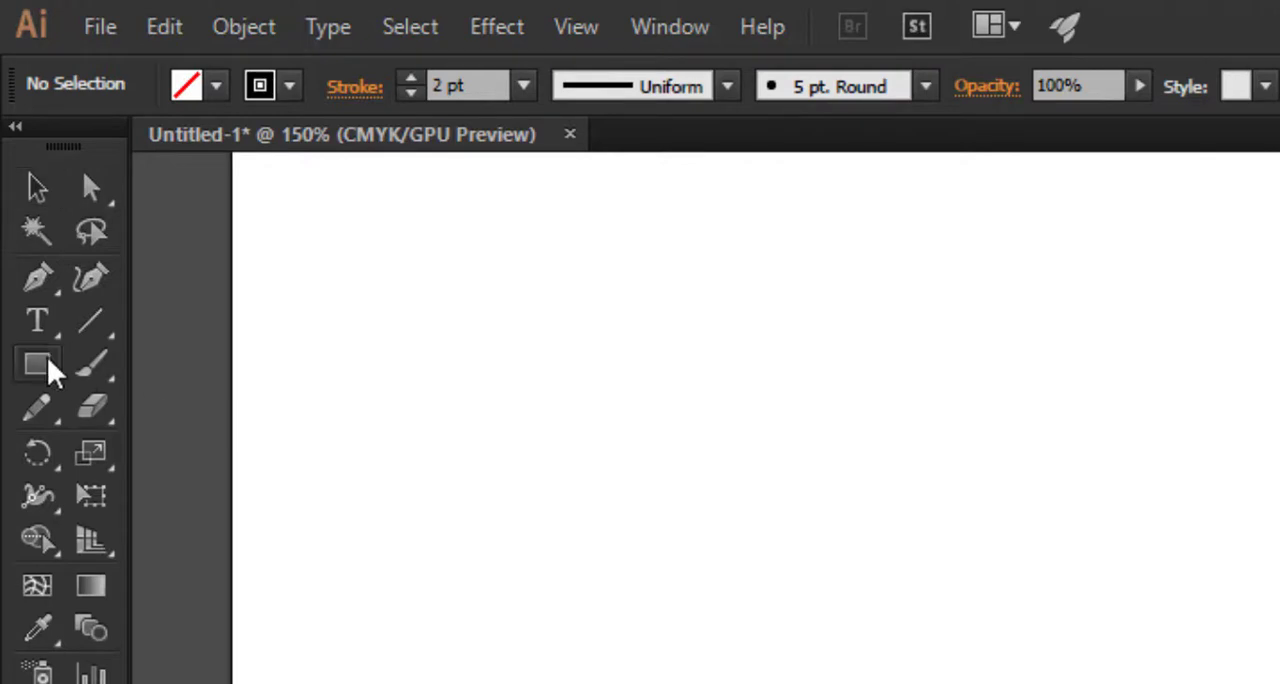
Draw an unfilled rectangle on the artboard and reveal the anchor point tools flyout
drag(530, 246, 1004, 608)
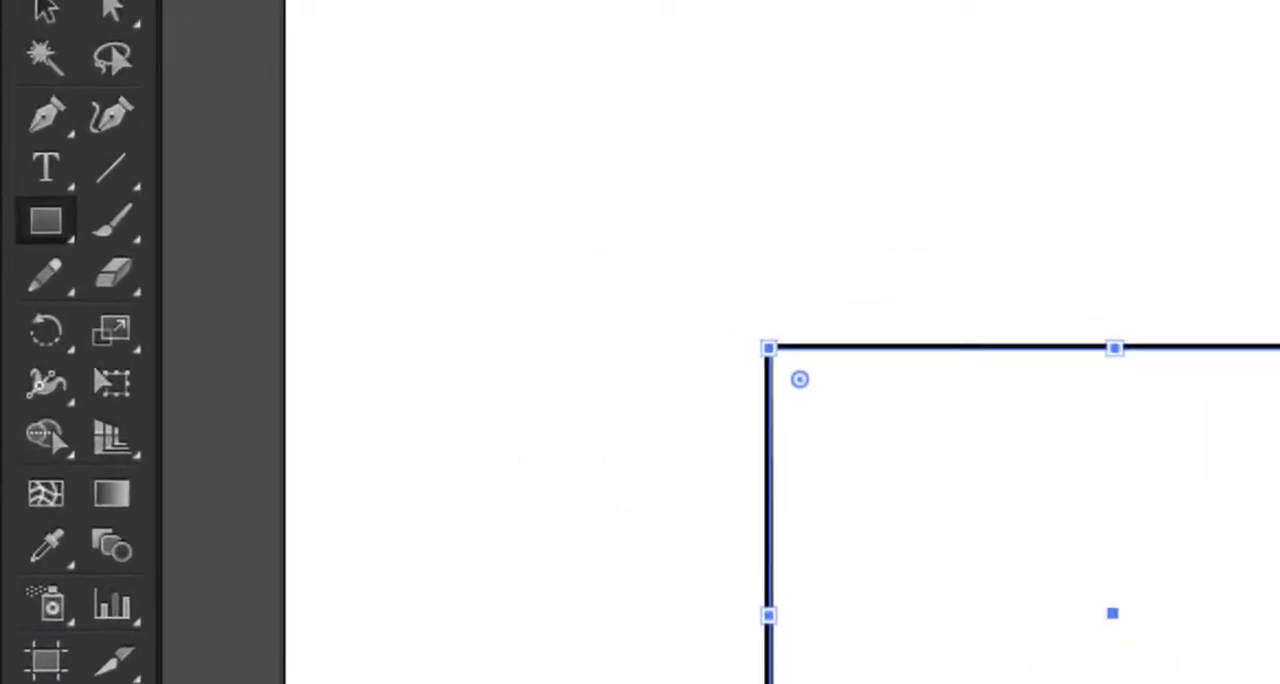
mouse_move(48, 120)
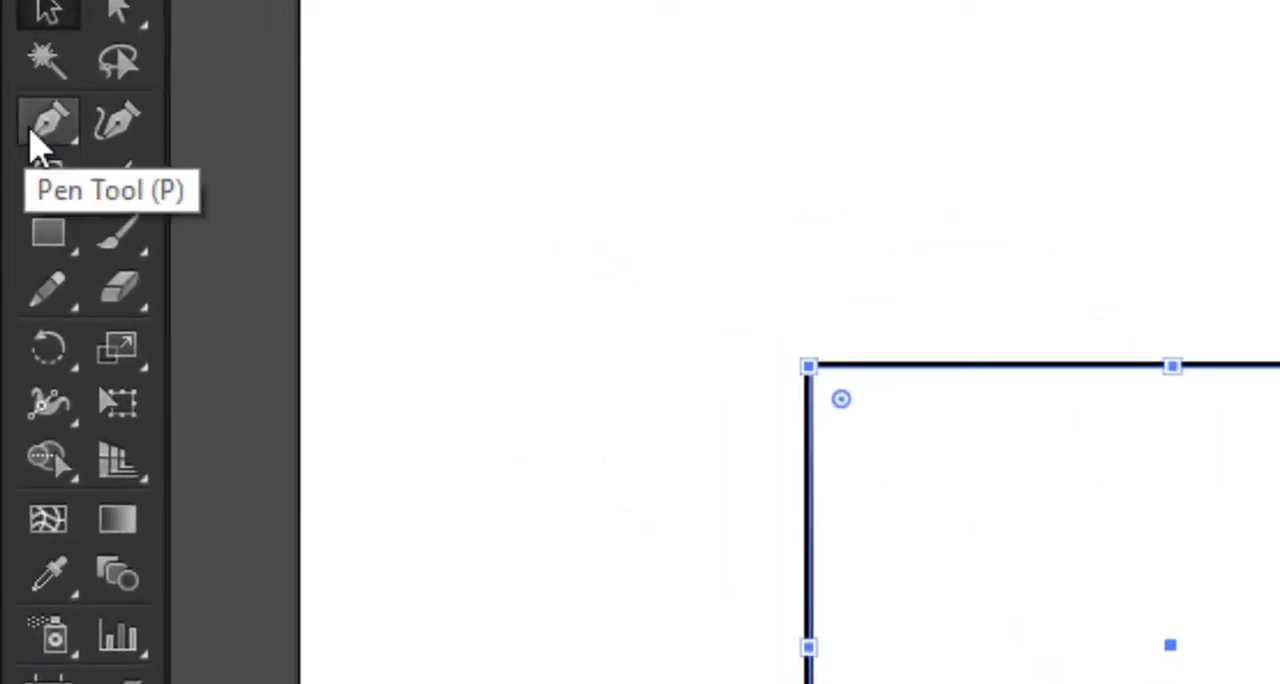
mouse_move(76, 160)
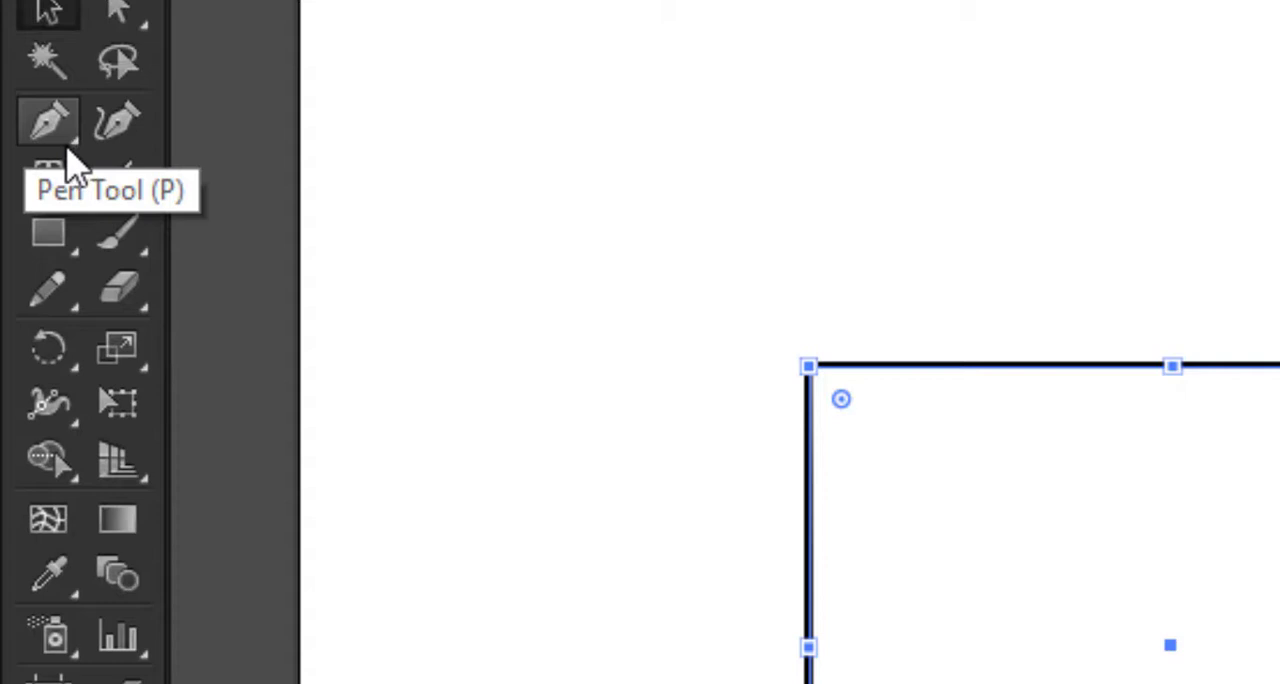
mouse_move(70, 150)
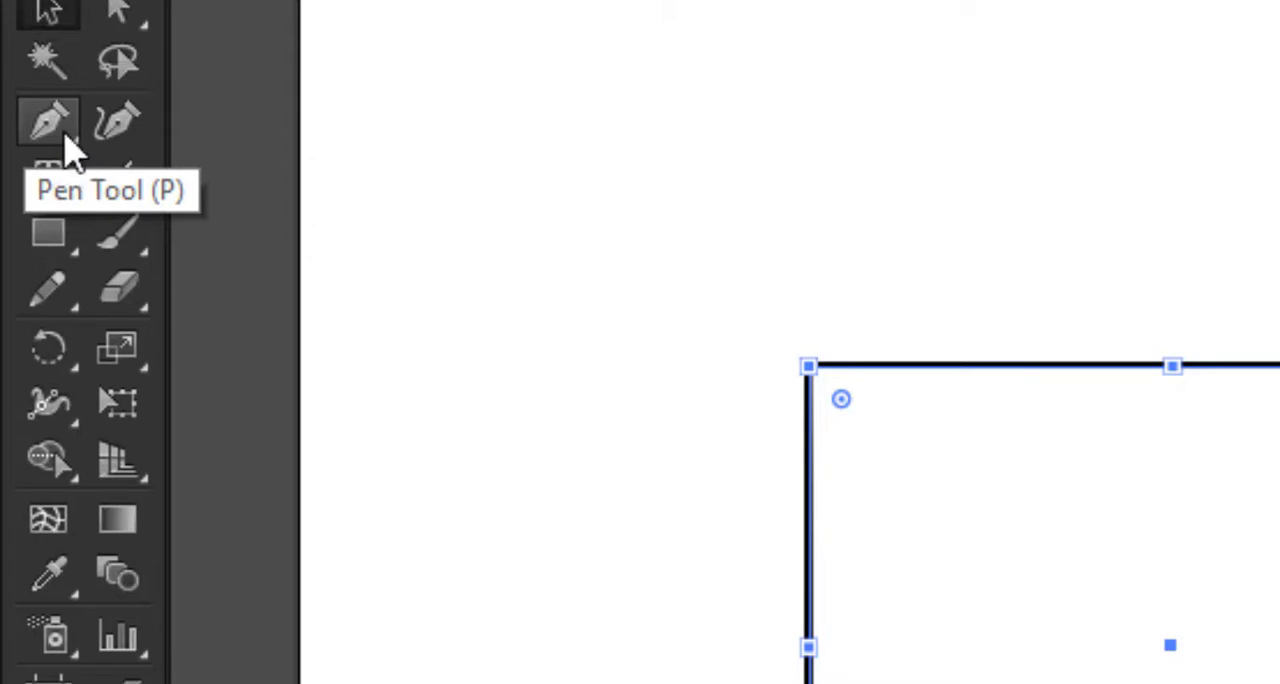
click(48, 122)
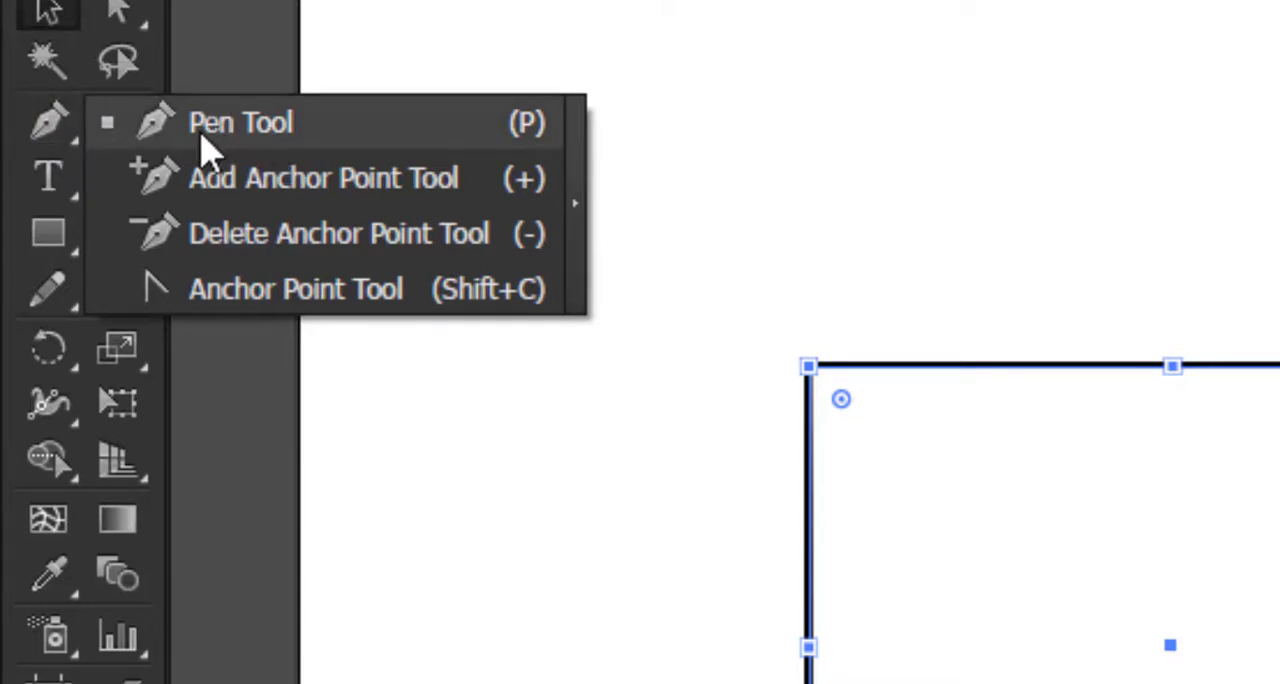
mouse_move(216, 150)
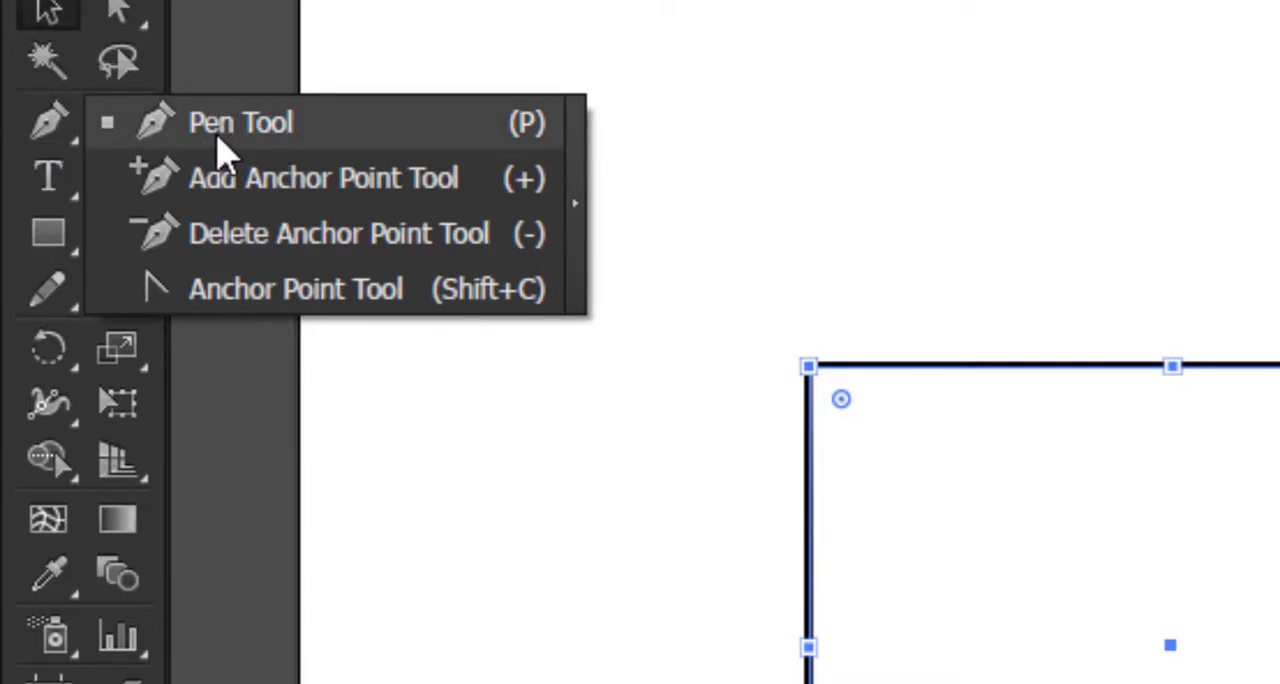
mouse_move(240, 136)
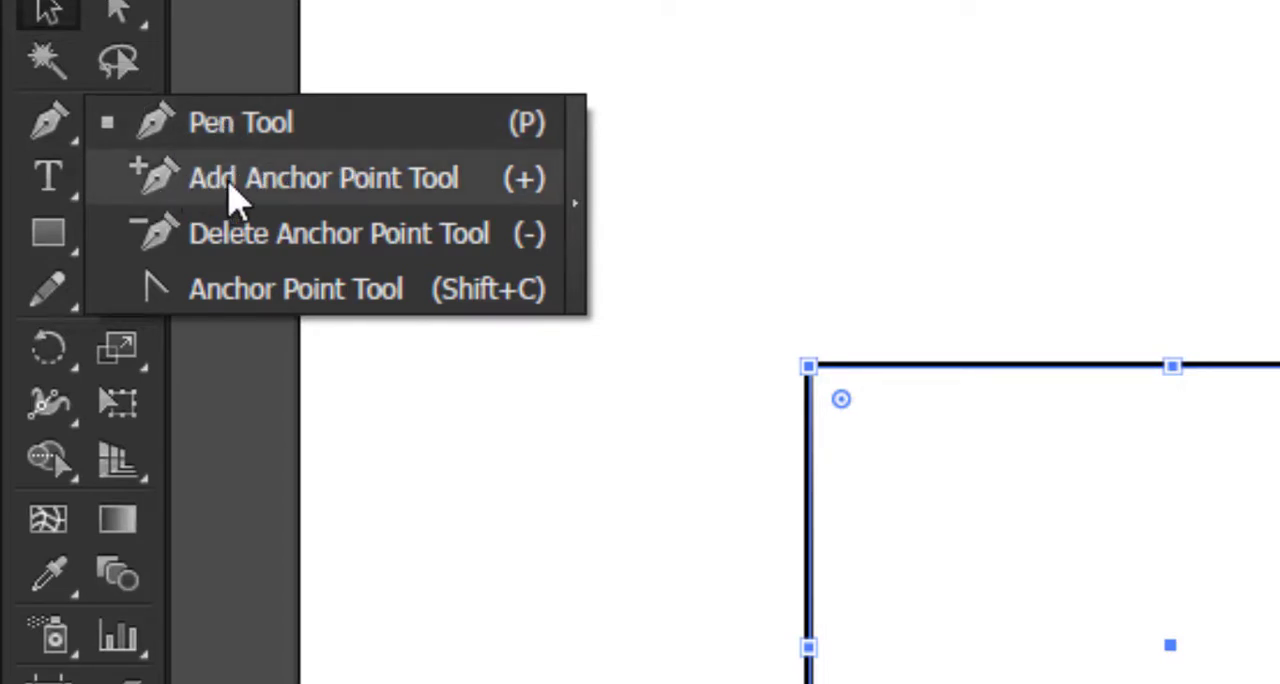
mouse_move(220, 260)
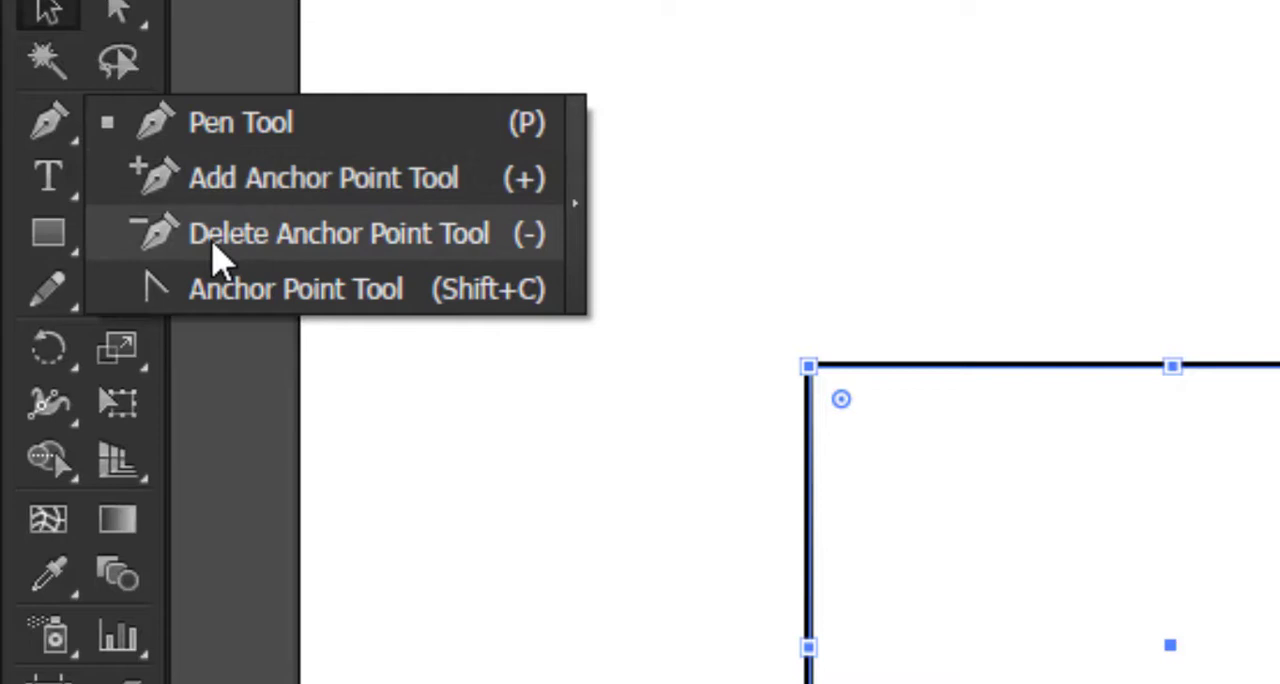
mouse_move(290, 316)
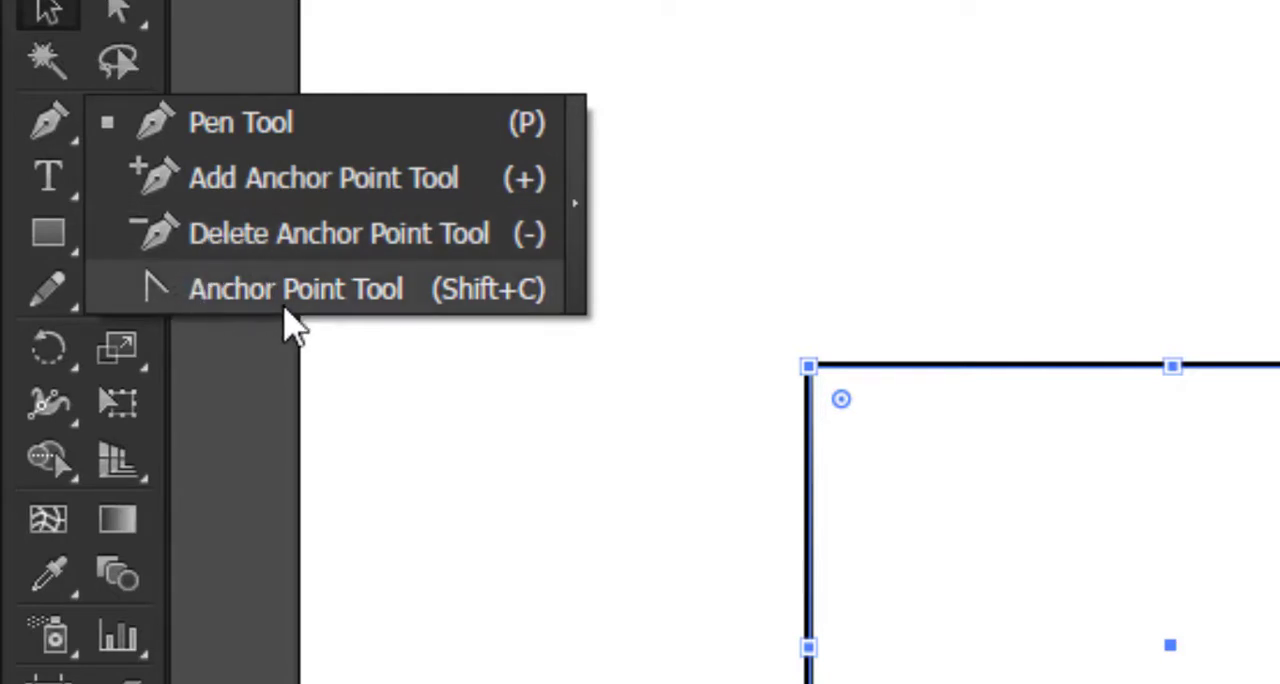
mouse_move(224, 270)
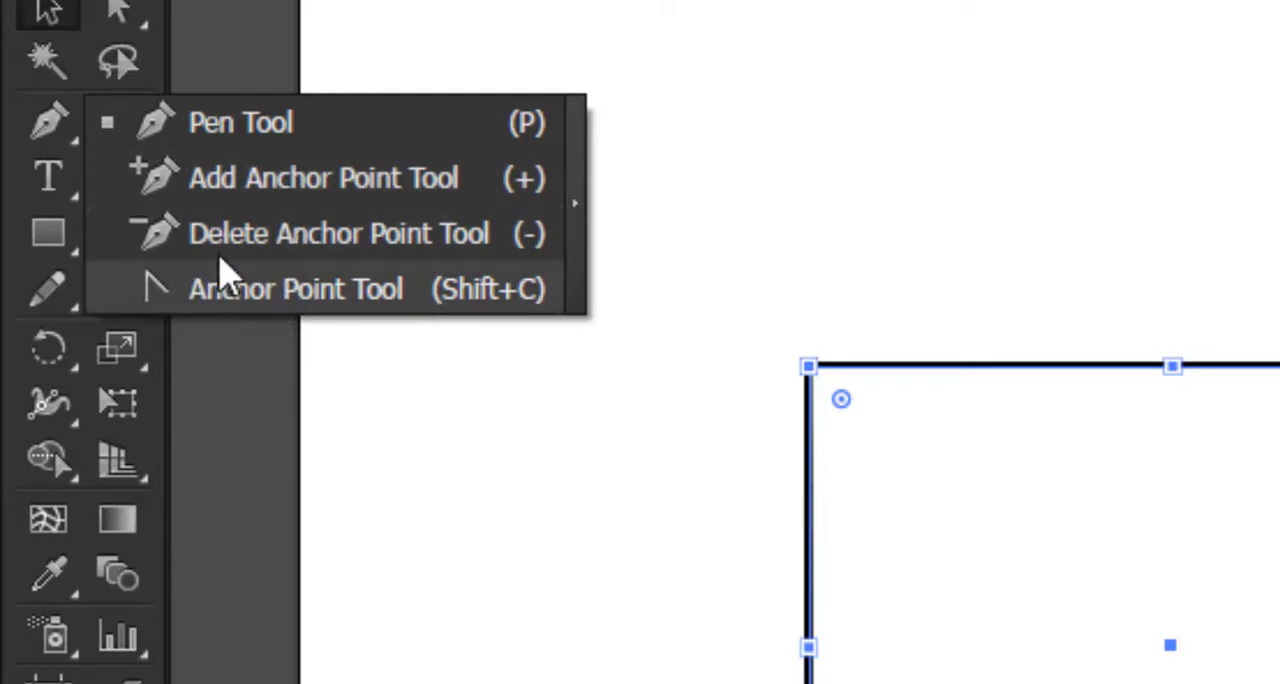
Delete the rectangle's anchors one by one with the Delete Anchor Point Tool, dismissing the warning
click(240, 122)
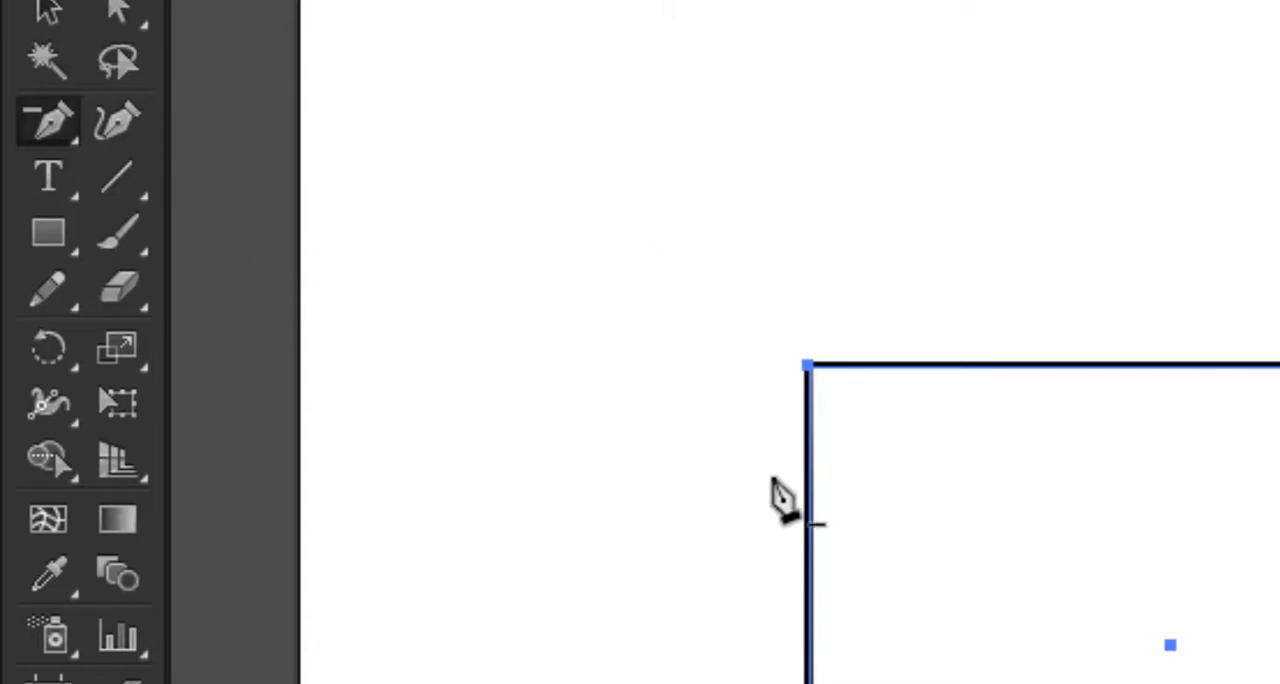
mouse_move(1076, 456)
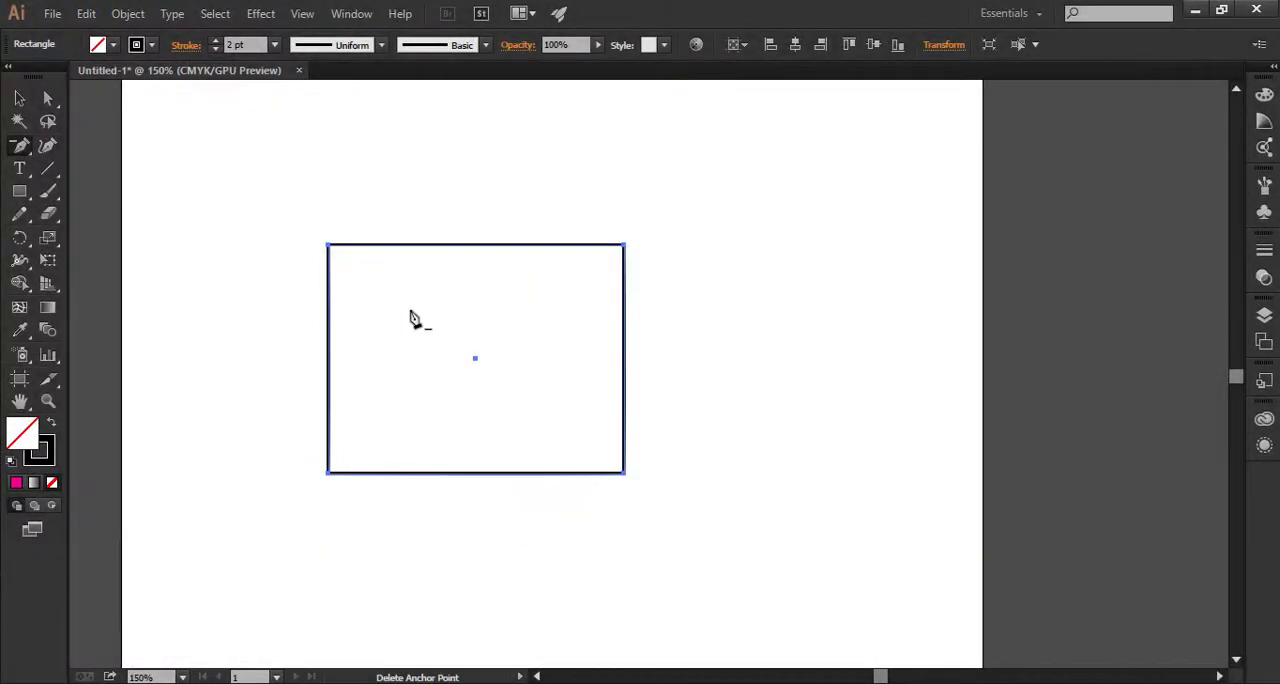
mouse_move(332, 258)
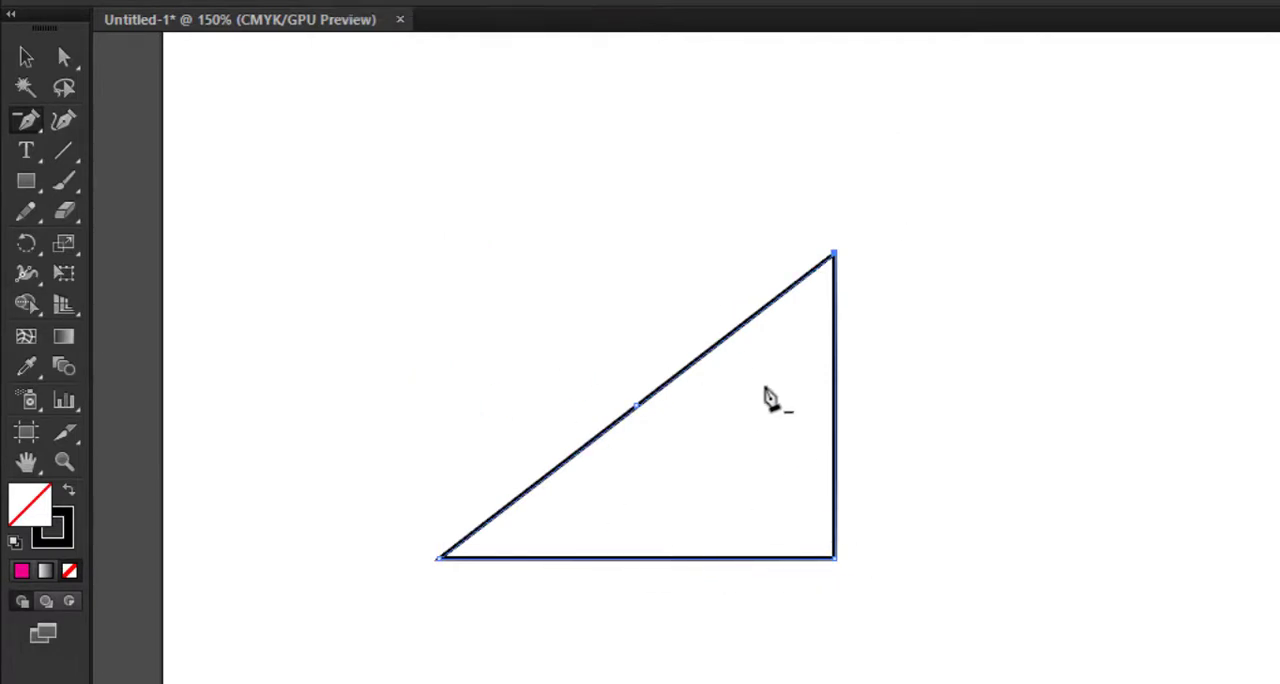
mouse_move(818, 484)
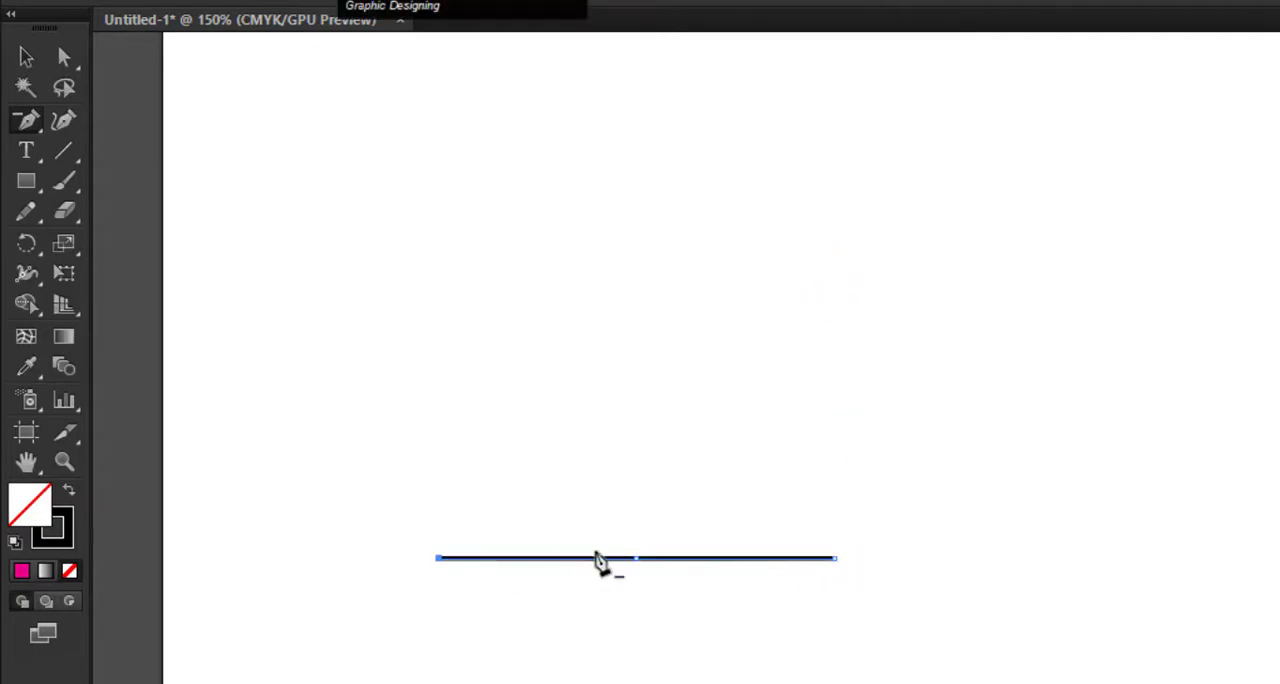
click(600, 558)
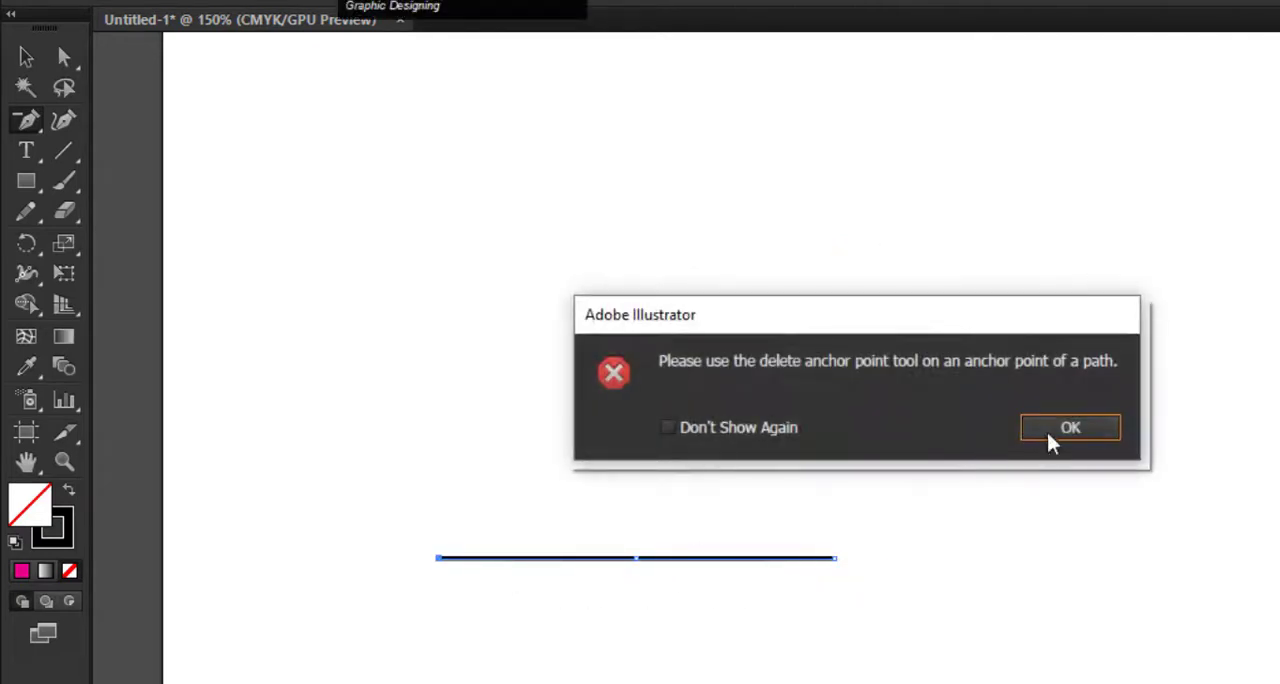
click(1070, 428)
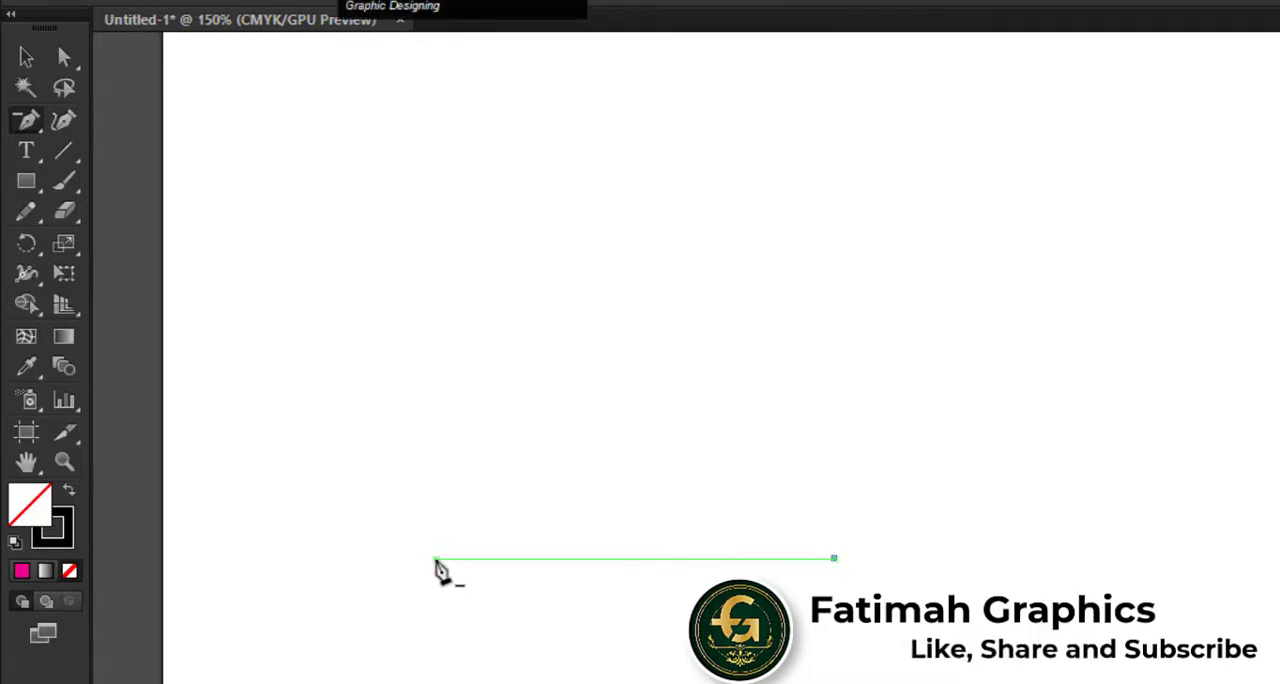
mouse_move(836, 564)
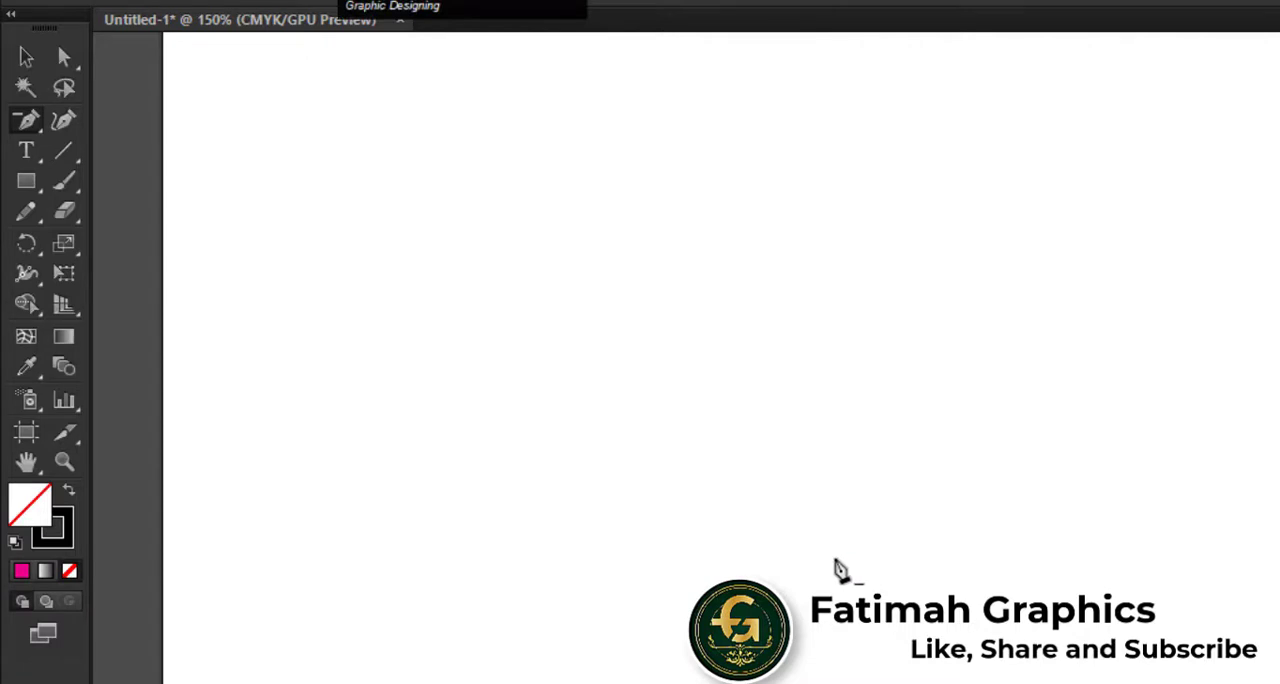
Draw a wide rectangle and add an anchor point on its top edge with the Add Anchor Point Tool
drag(270, 308, 336, 330)
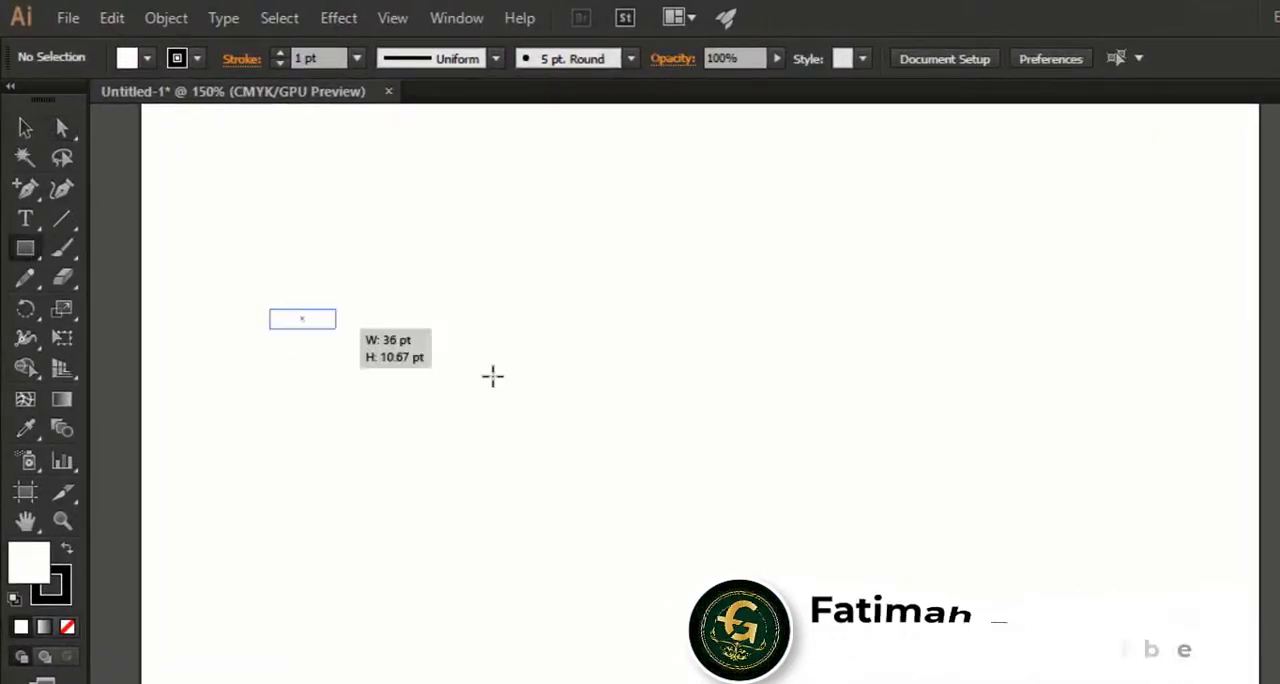
drag(302, 318, 1122, 576)
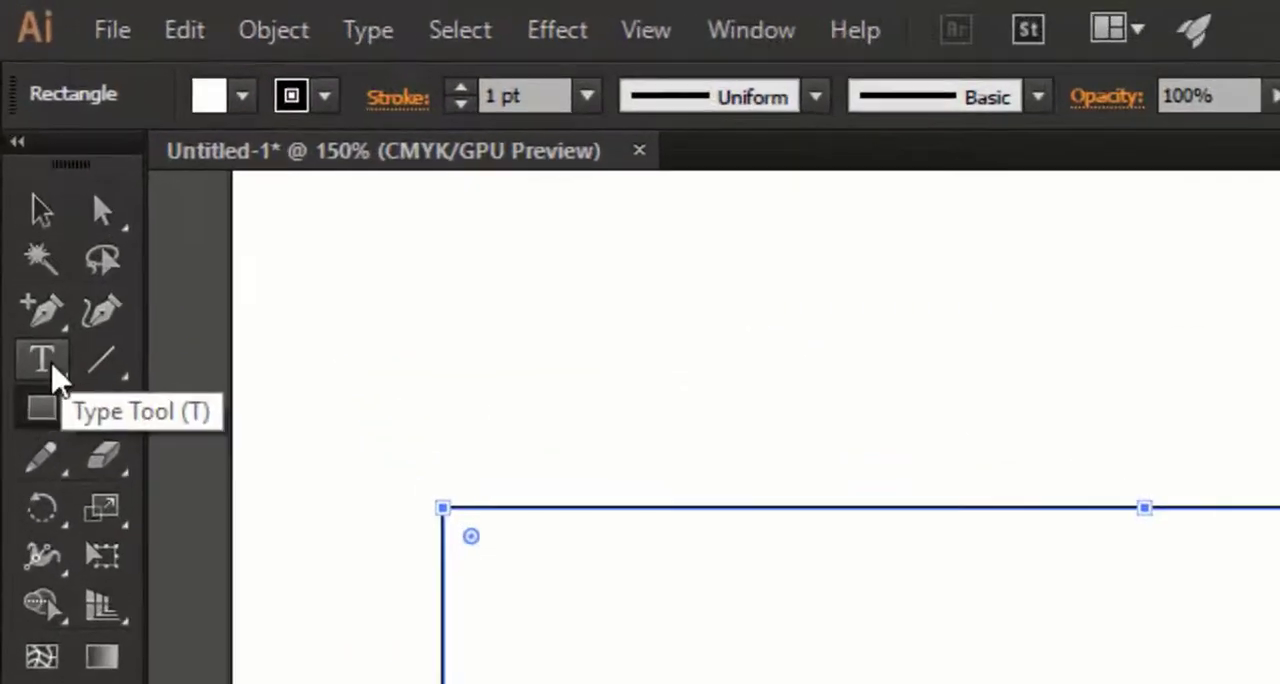
click(42, 310)
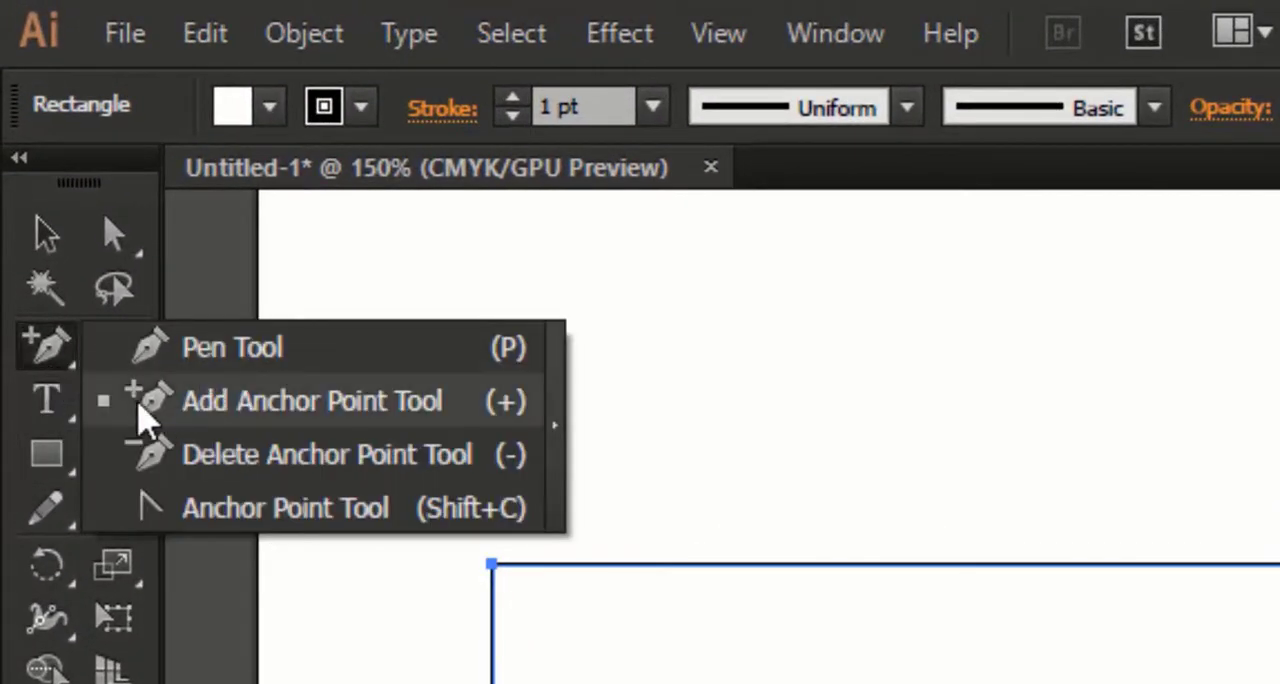
click(312, 400)
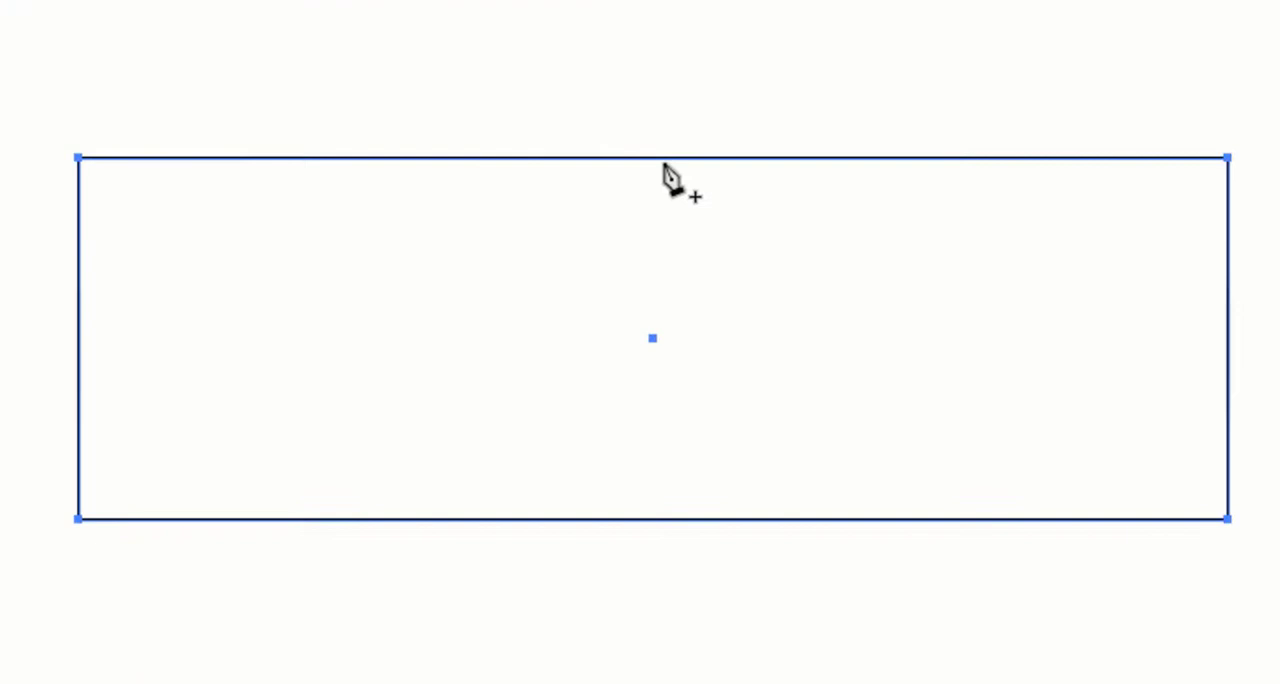
mouse_move(830, 164)
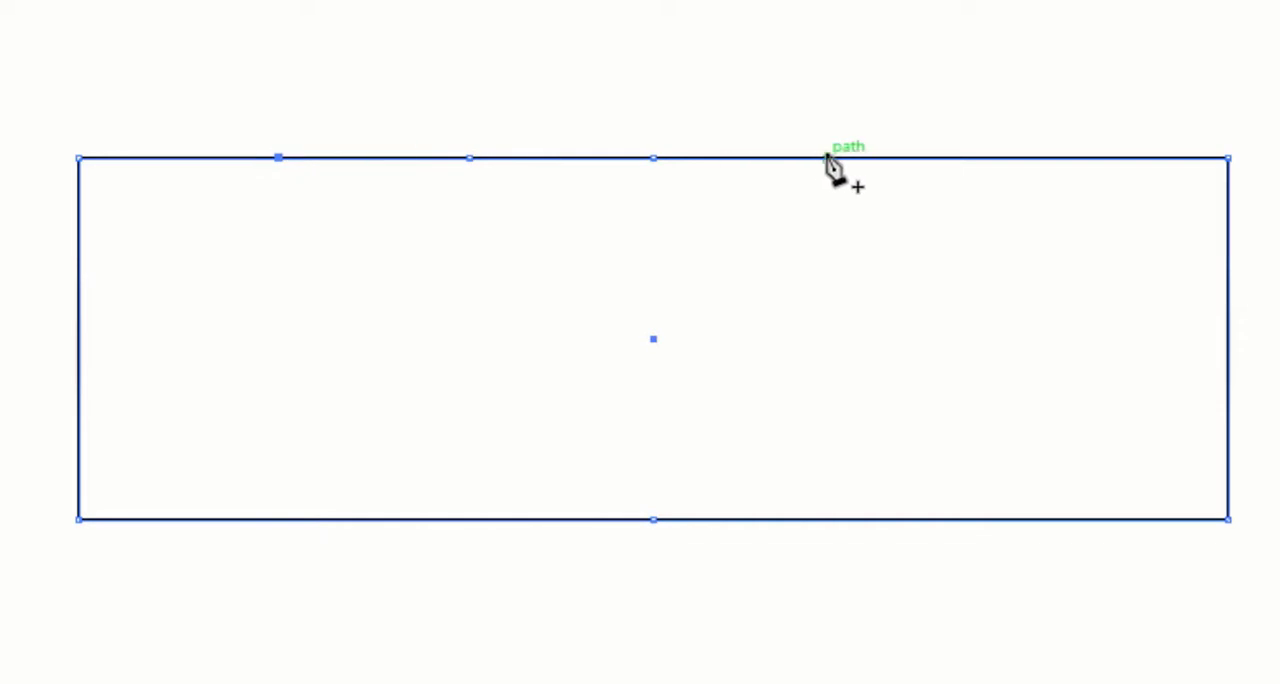
mouse_move(1050, 176)
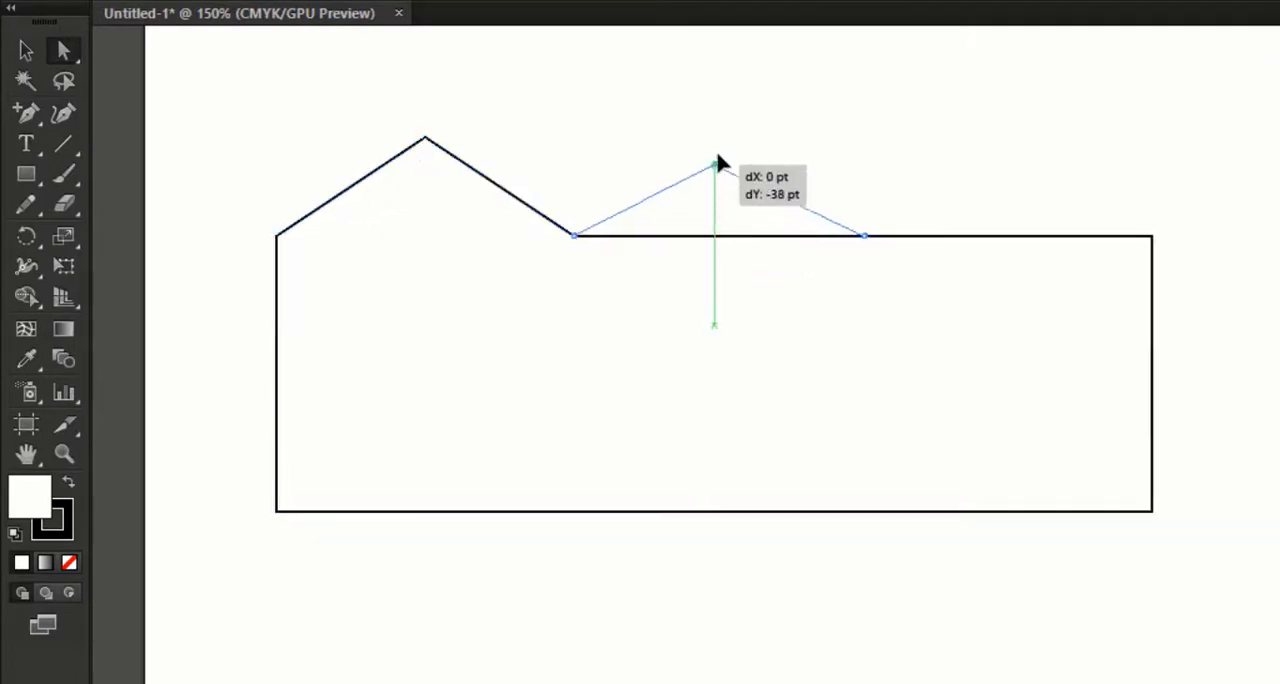
Pull the top centre point into a peak, the bottom centre into a point, then round the peak into a smooth arch
drag(718, 162, 1004, 192)
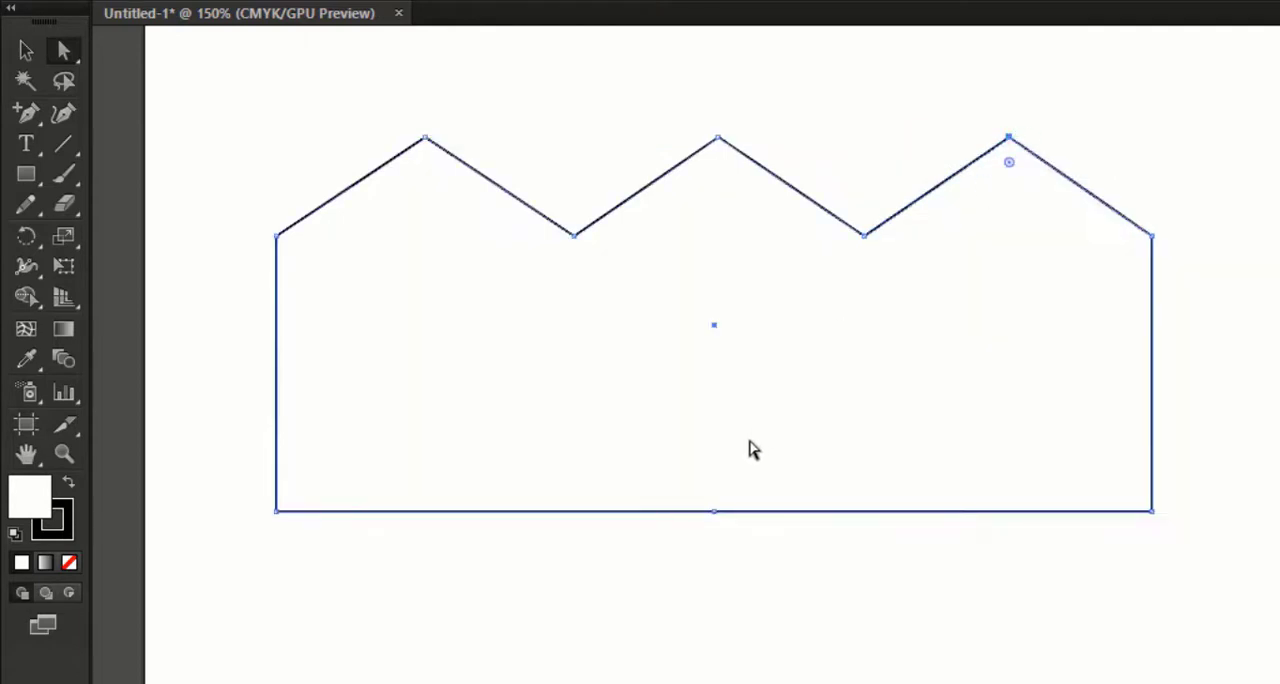
drag(712, 512, 704, 656)
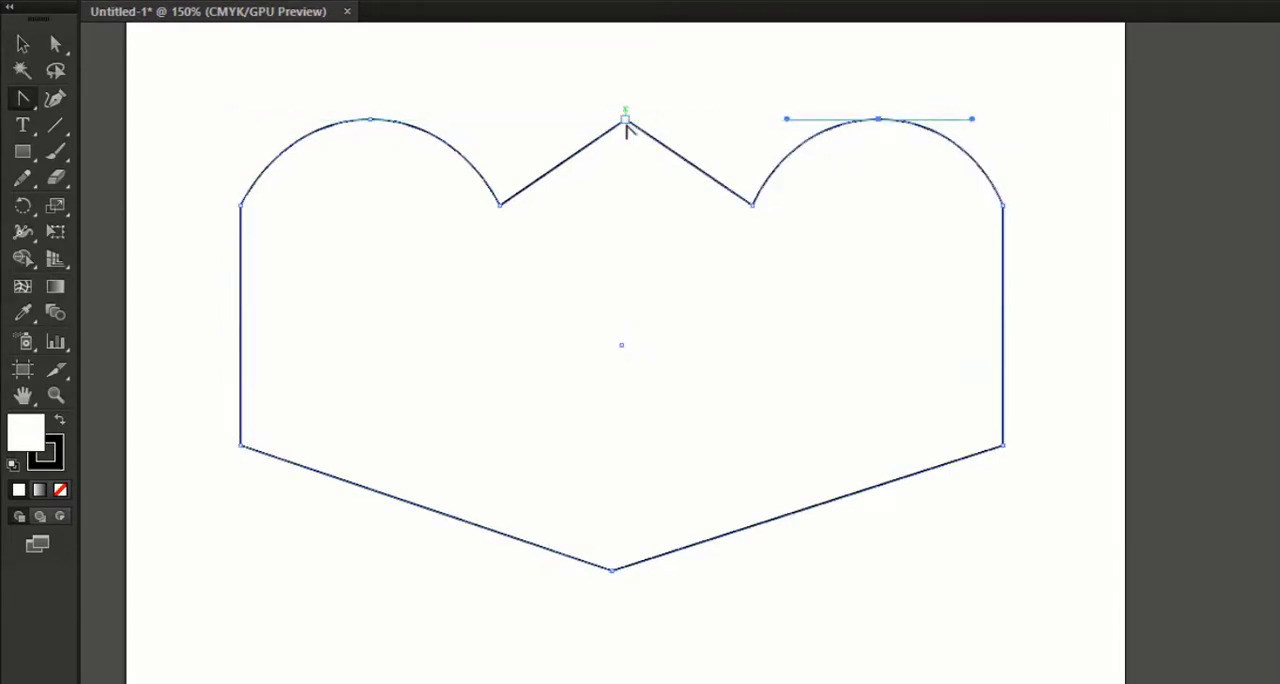
drag(624, 120, 736, 124)
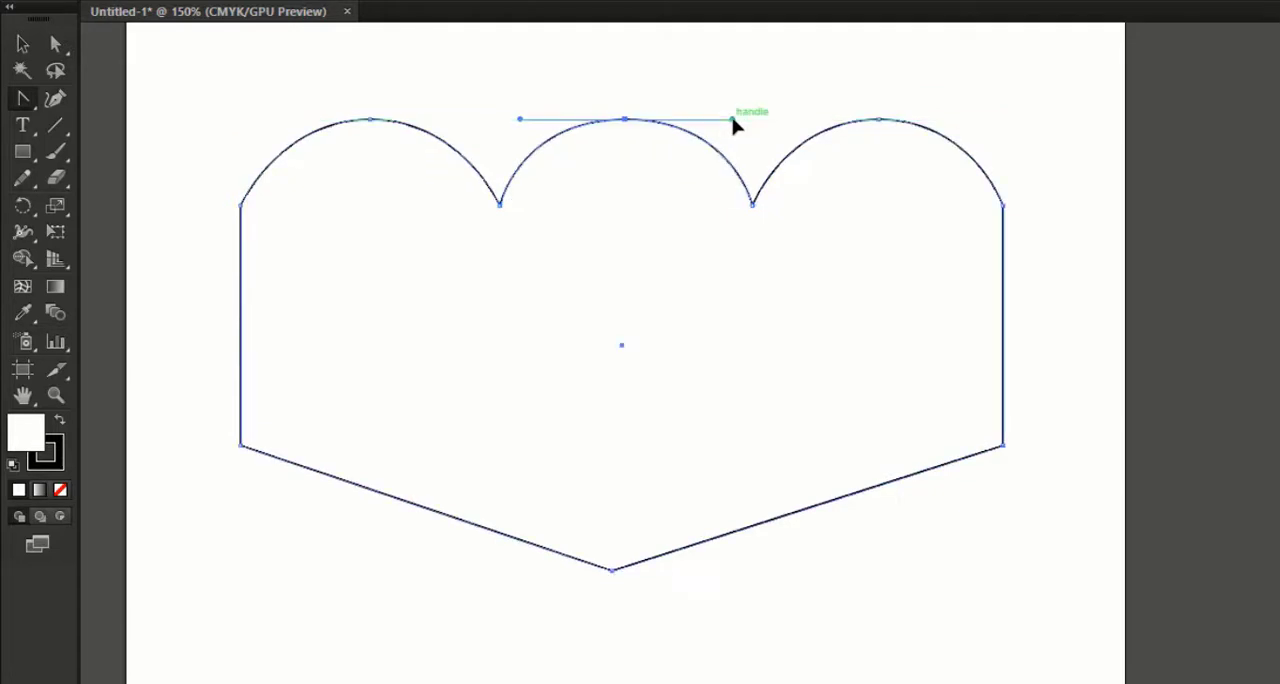
mouse_move(610, 576)
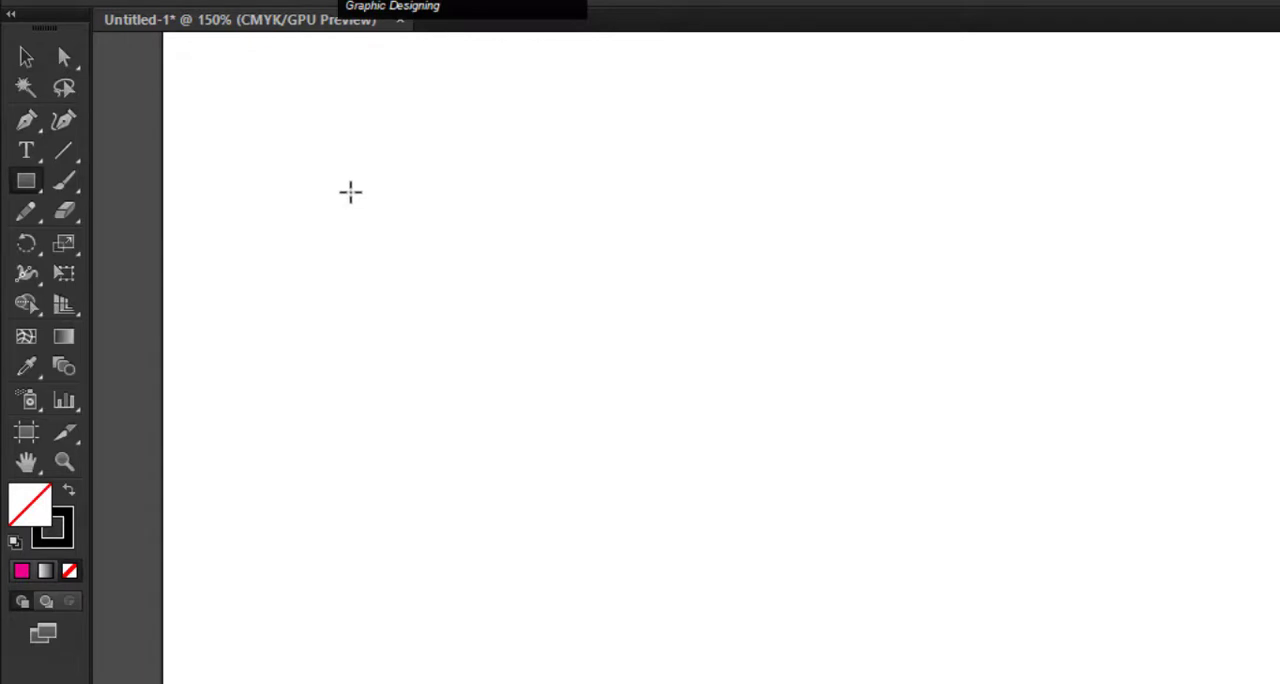
Draw a tall narrow rectangle and add an anchor point midway along its side
drag(350, 192, 478, 636)
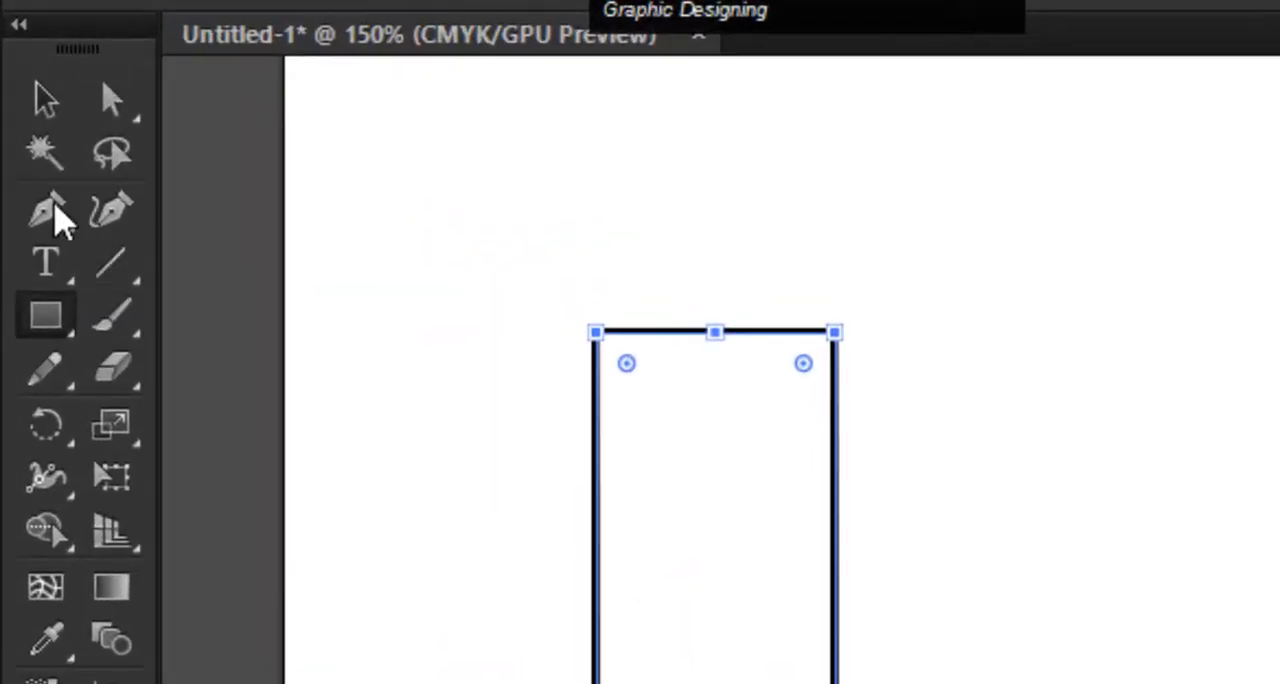
click(44, 210)
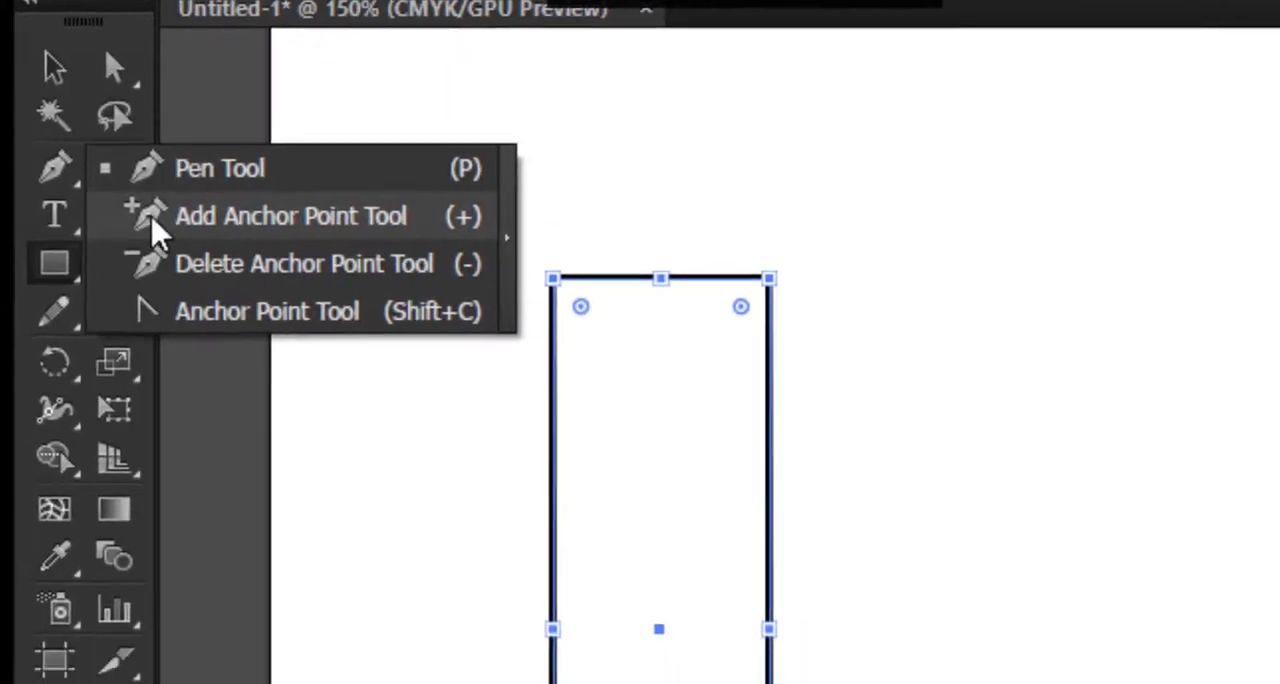
click(292, 216)
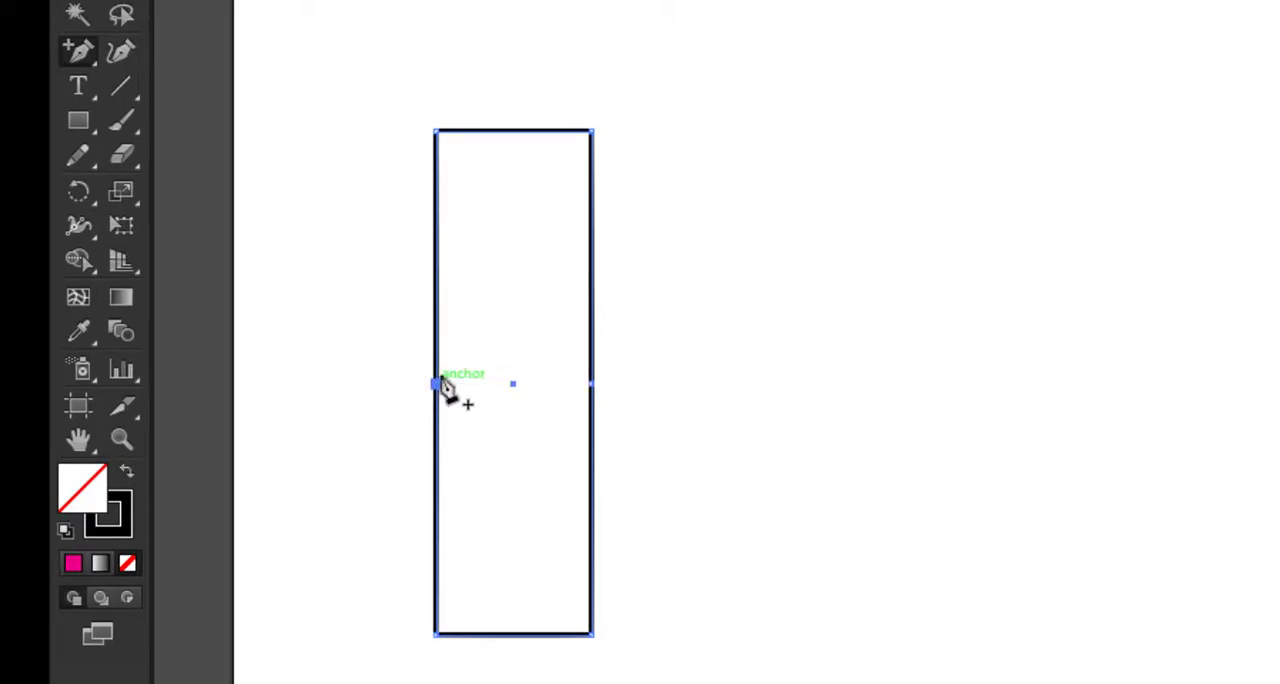
mouse_move(416, 264)
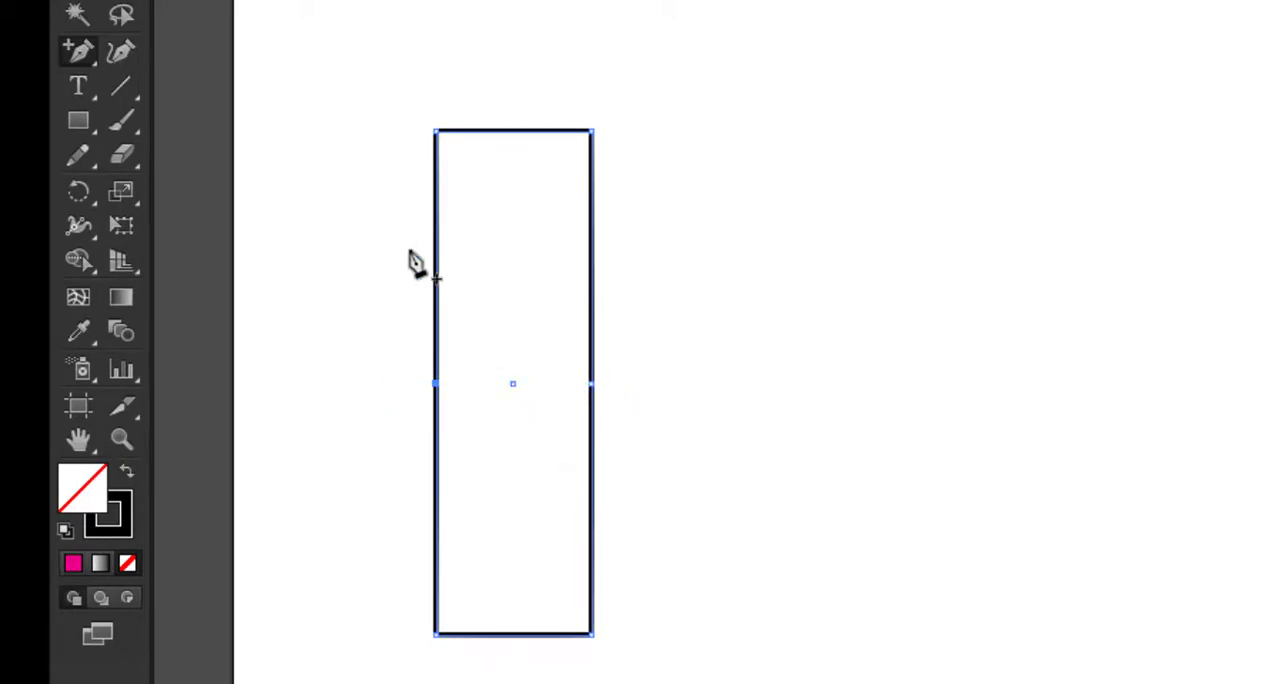
click(78, 52)
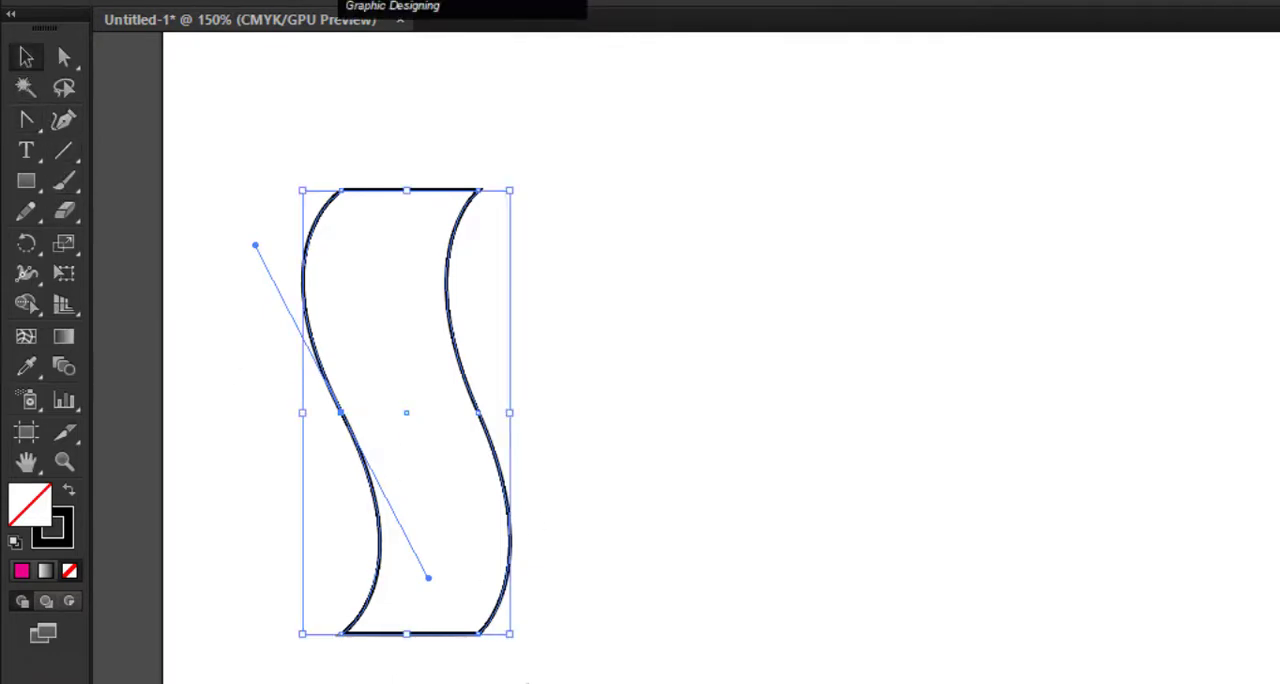
Bend the side into an S-curve and make the wavy ribbon narrower
drag(508, 412, 444, 404)
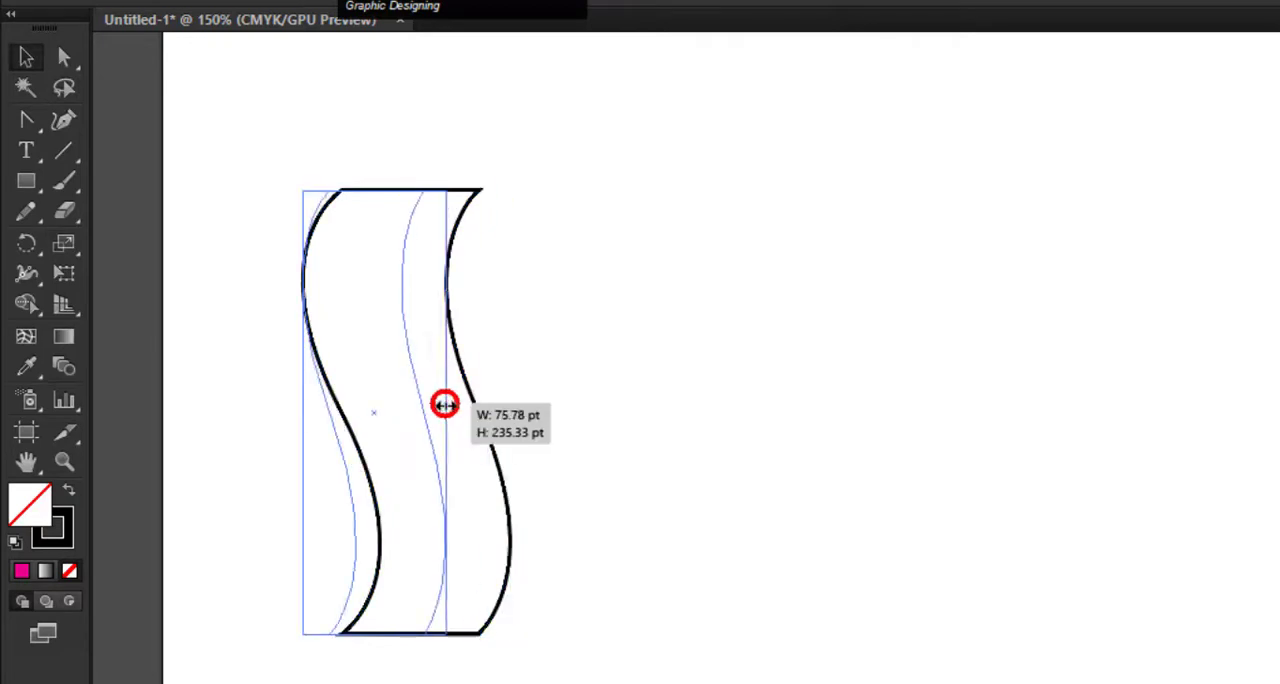
drag(444, 404, 1200, 330)
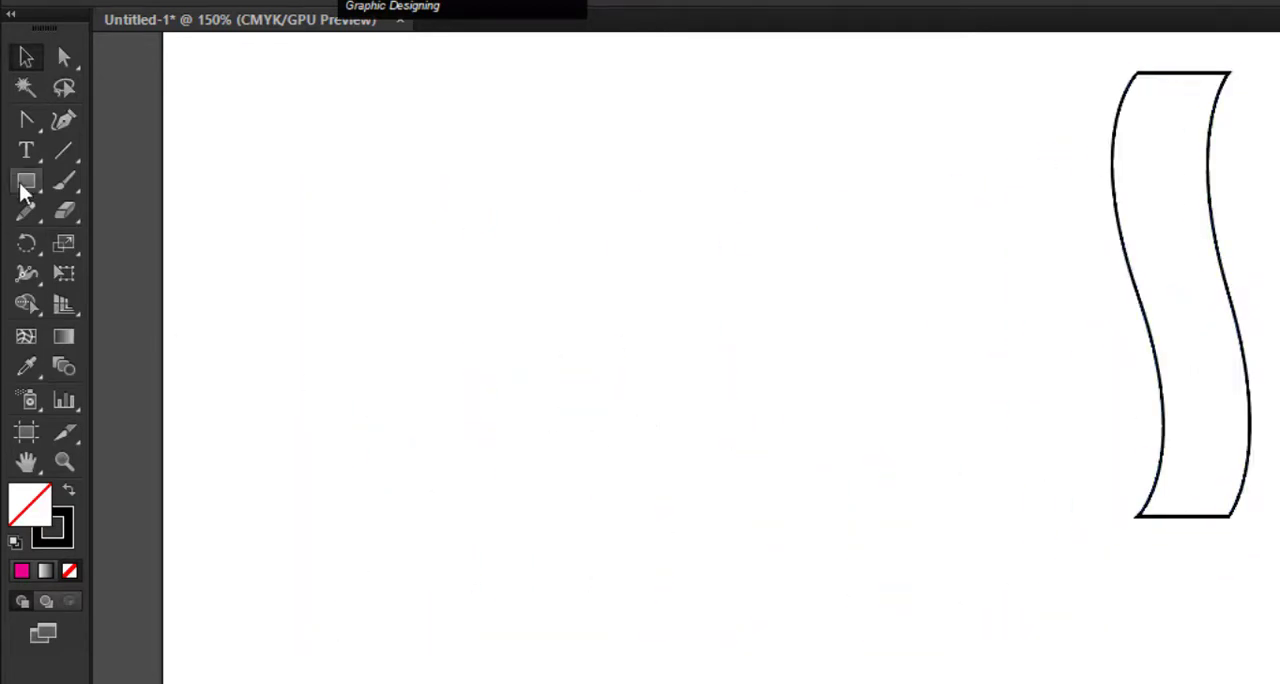
Draw a five-pointed star with the Star Tool, then switch to the Anchor Point Tool
click(26, 182)
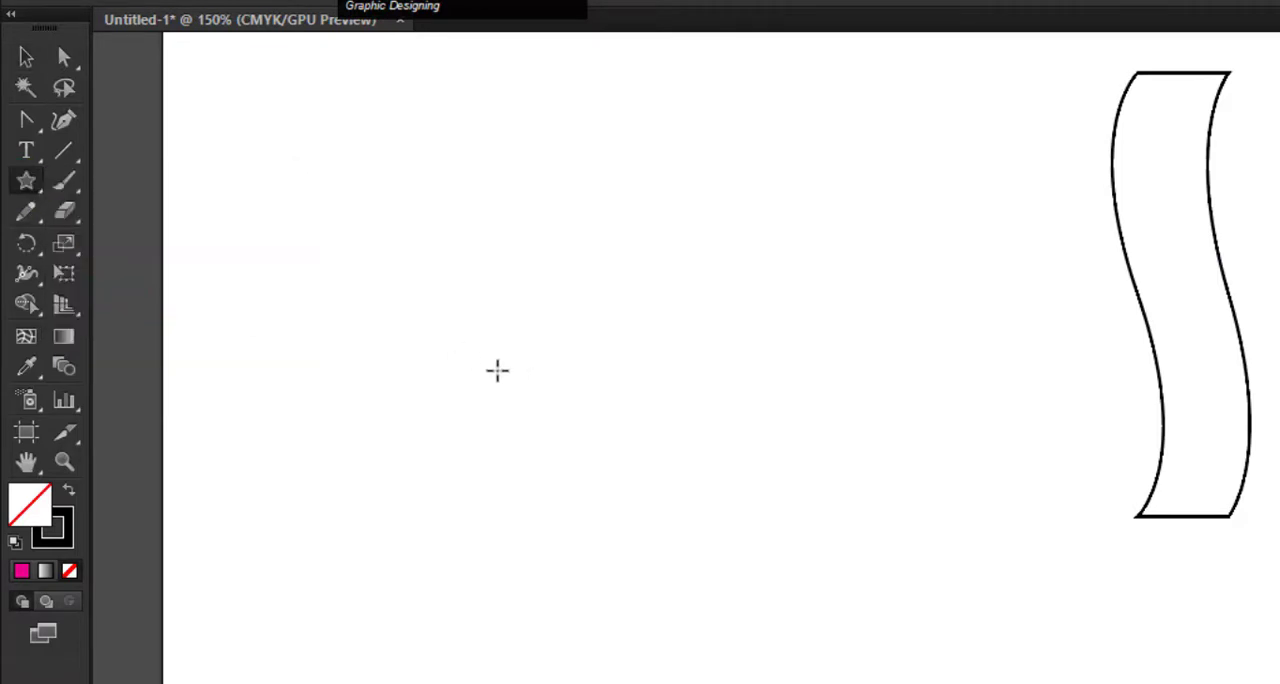
drag(496, 372, 630, 528)
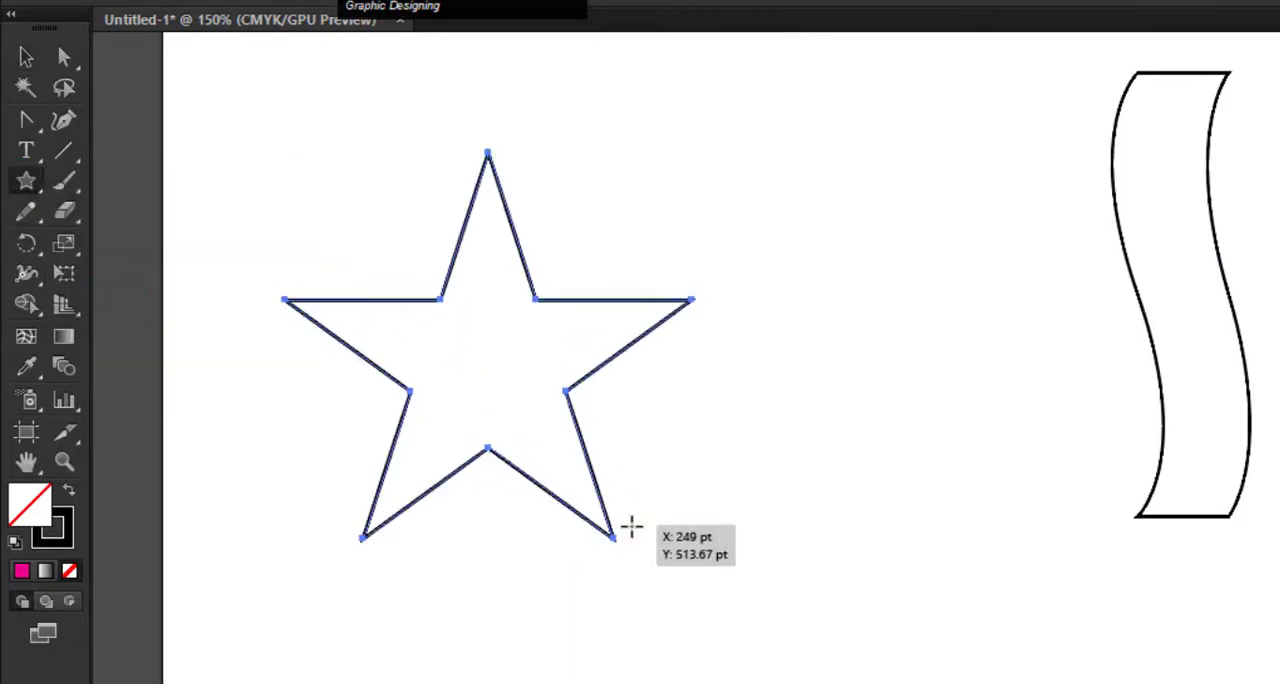
click(26, 120)
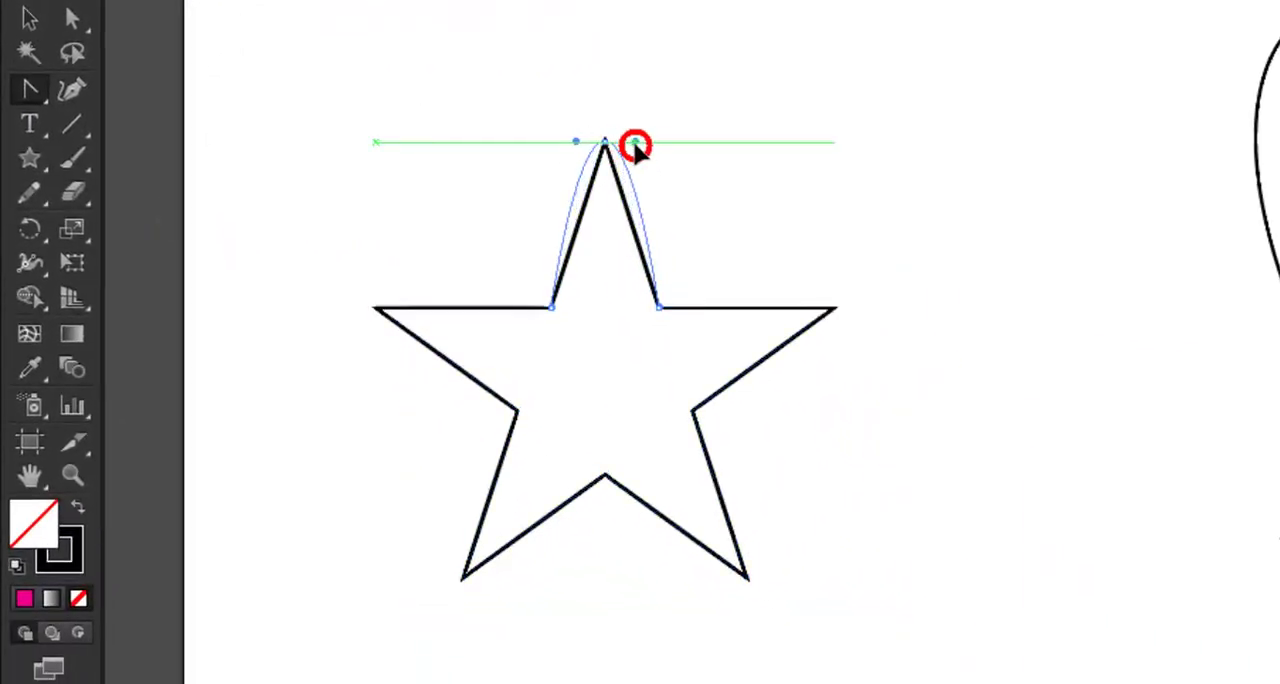
Round the star's top and right points into petals and scale the flower down
drag(636, 144, 740, 316)
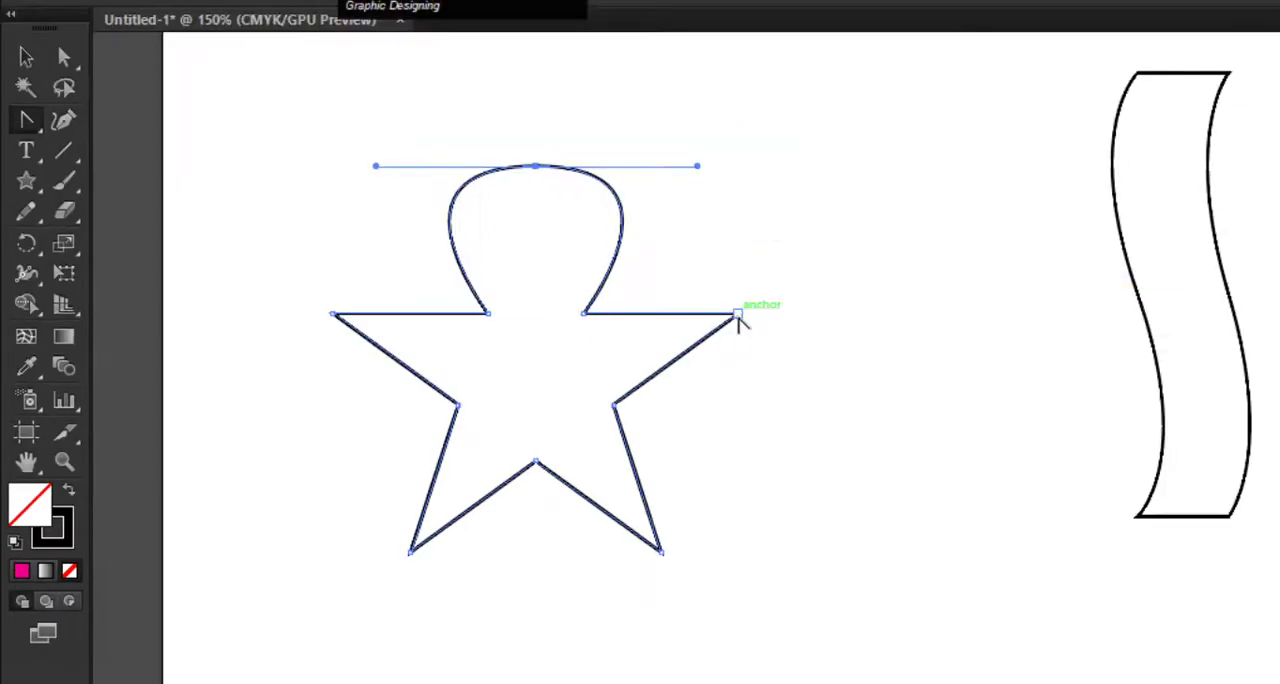
drag(736, 316, 790, 444)
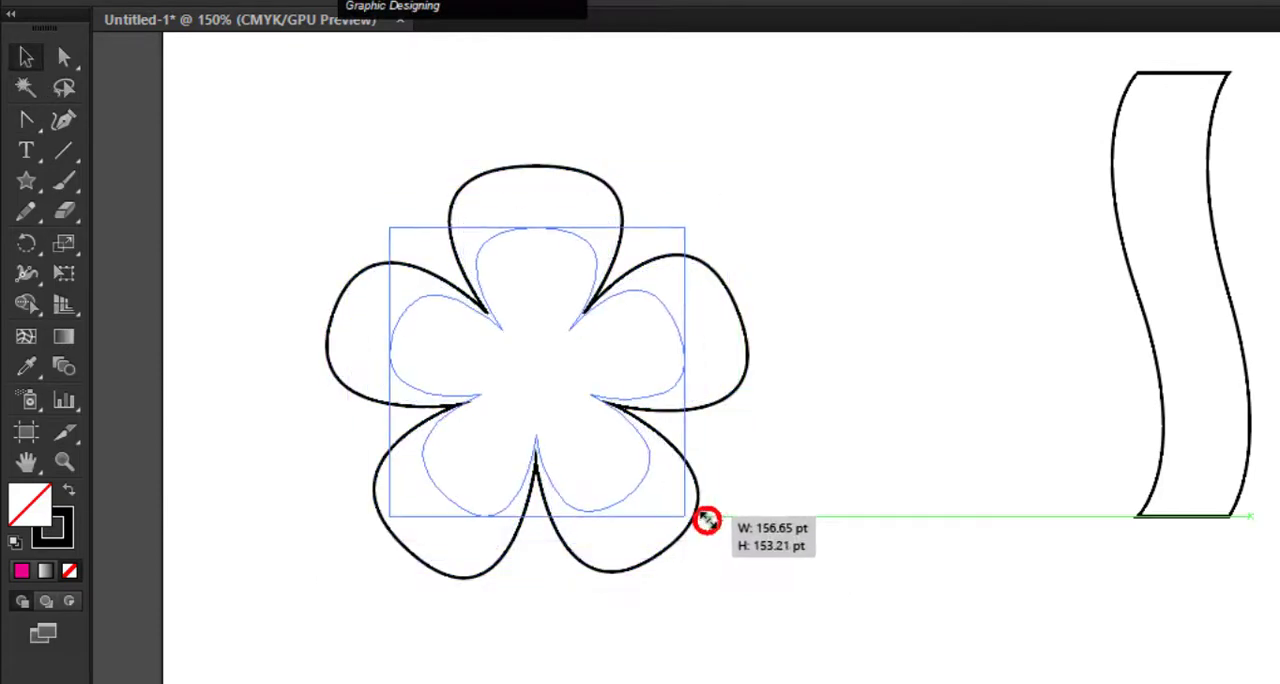
drag(708, 520, 1036, 340)
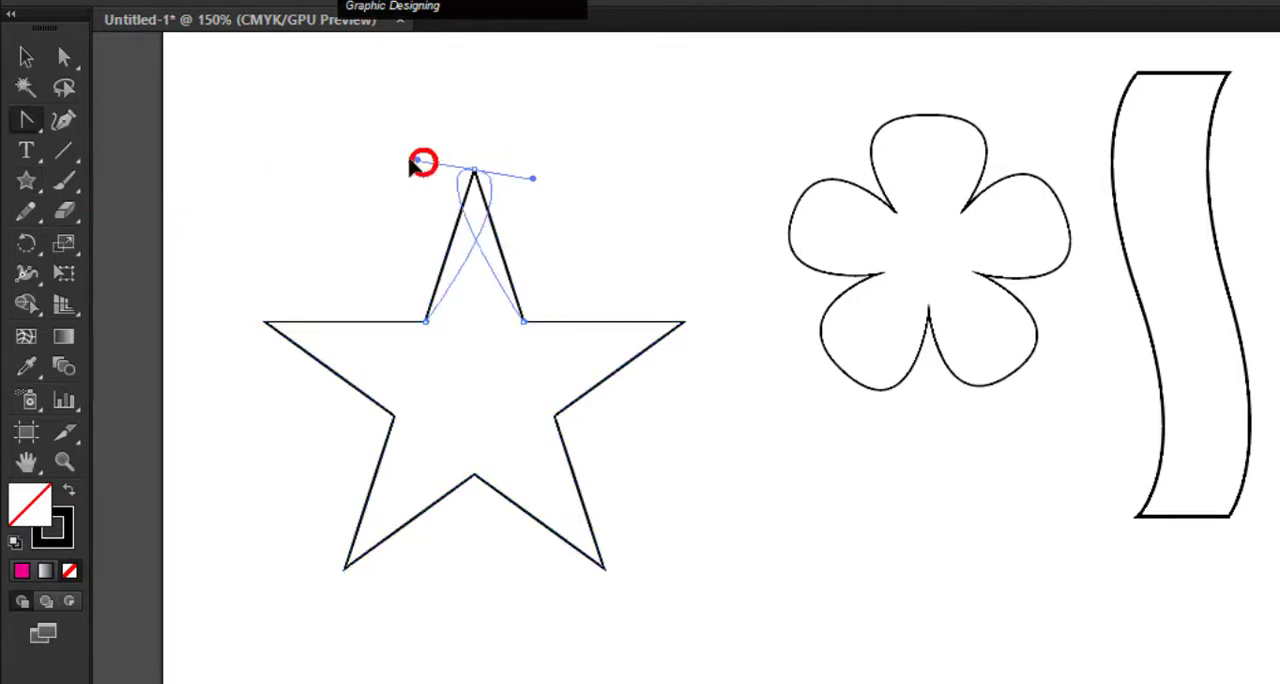
Turn the second star's tips into crossing loops by dragging handles past each other
drag(422, 162, 328, 178)
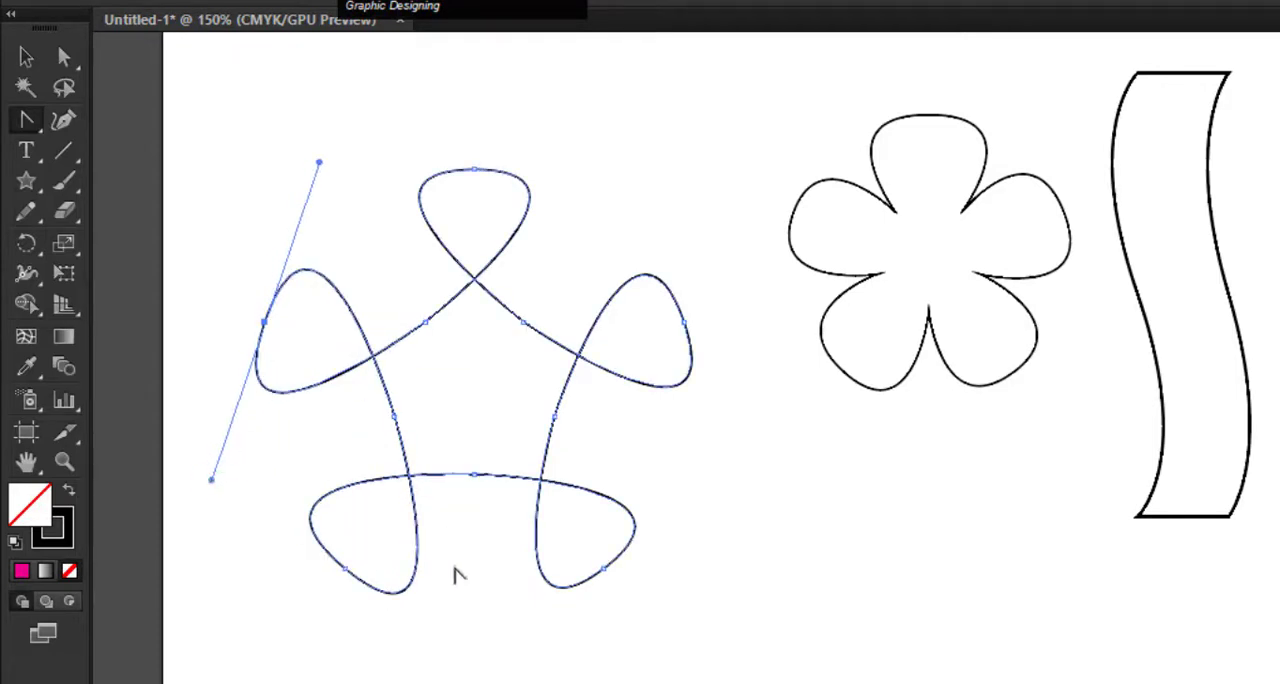
mouse_move(476, 176)
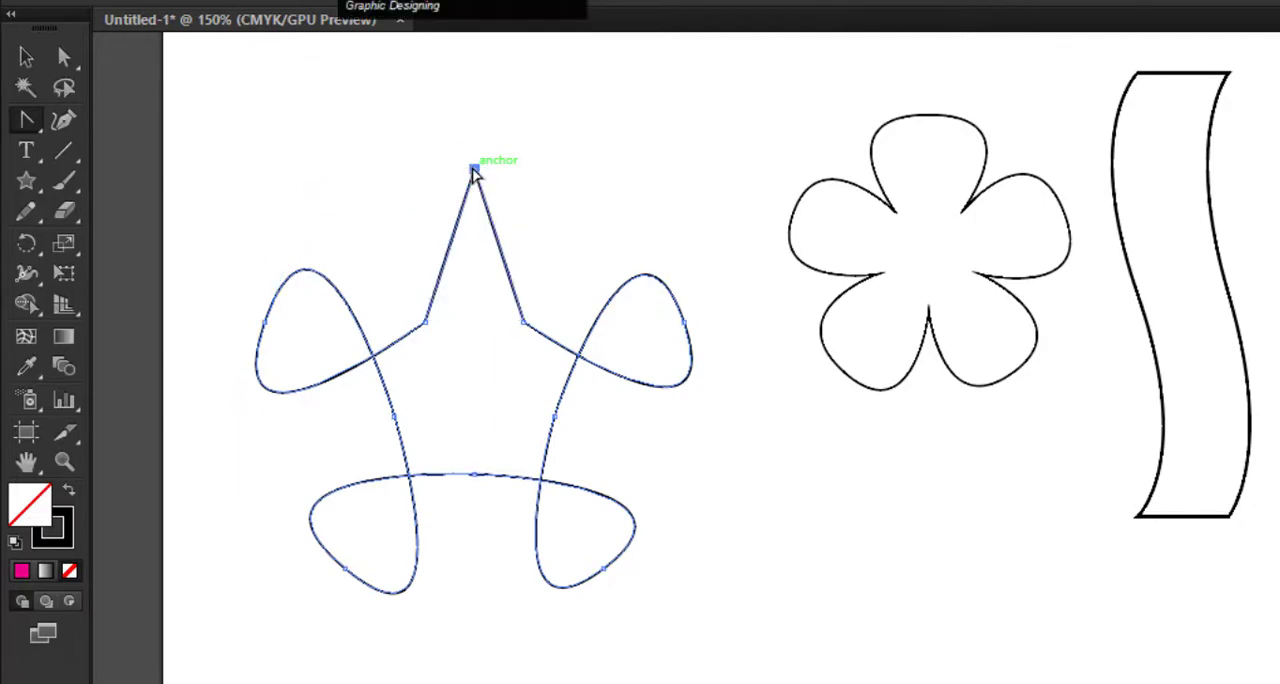
drag(472, 170, 302, 174)
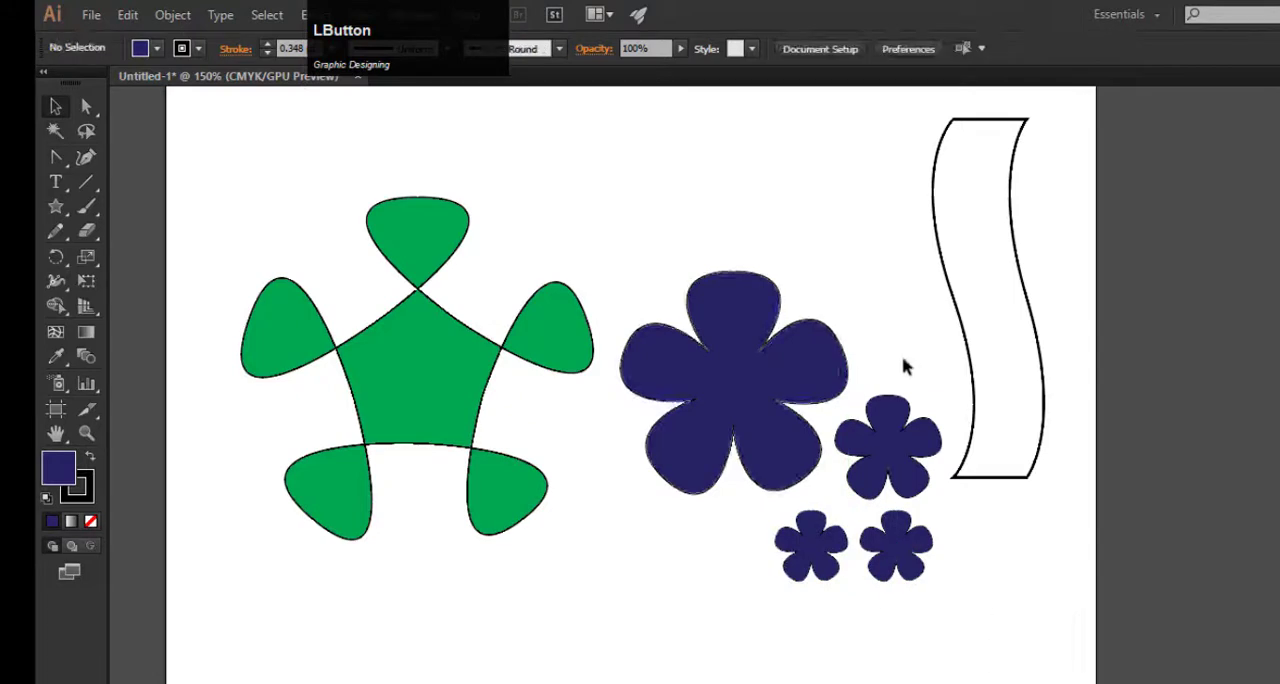
Fill the wavy ribbon with magenta from the Fill swatches
click(140, 84)
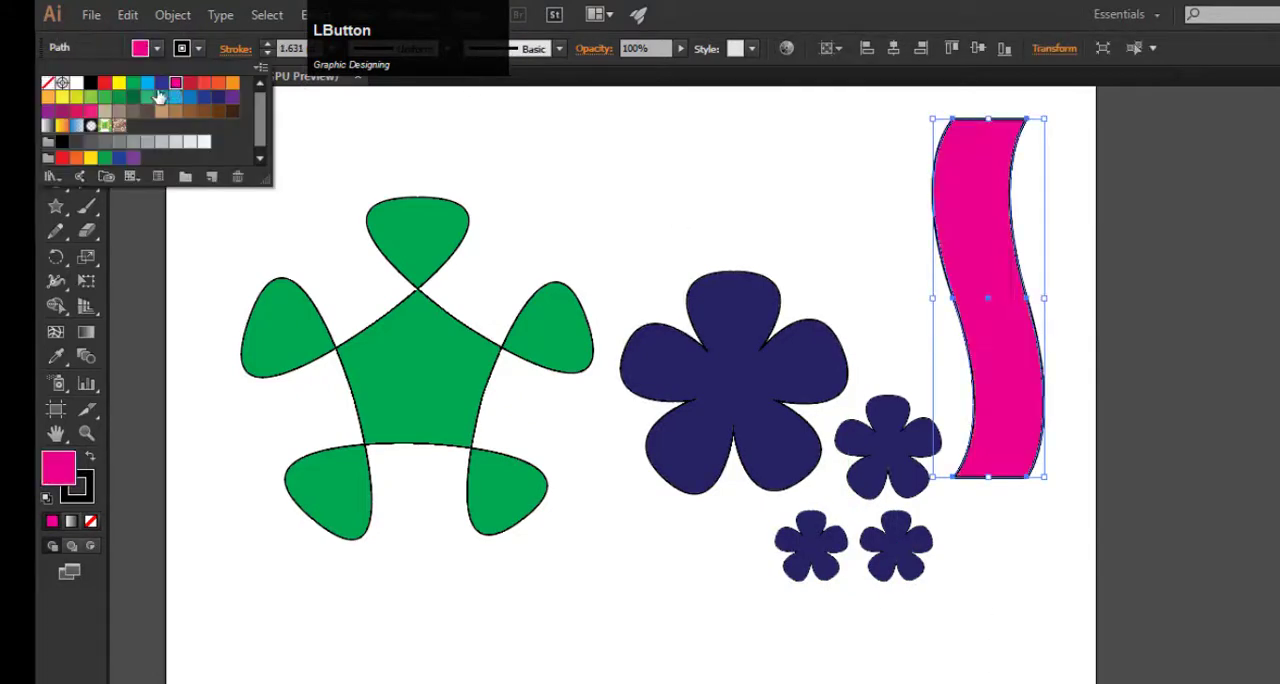